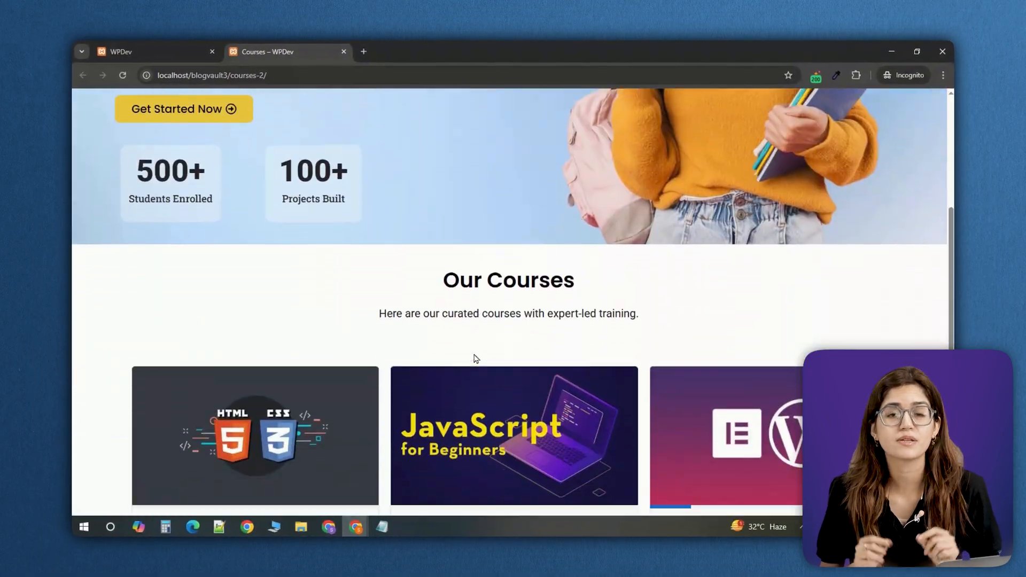
- Go to the WordPress Plugins area and start adding a new plugin
scroll("down", 3)
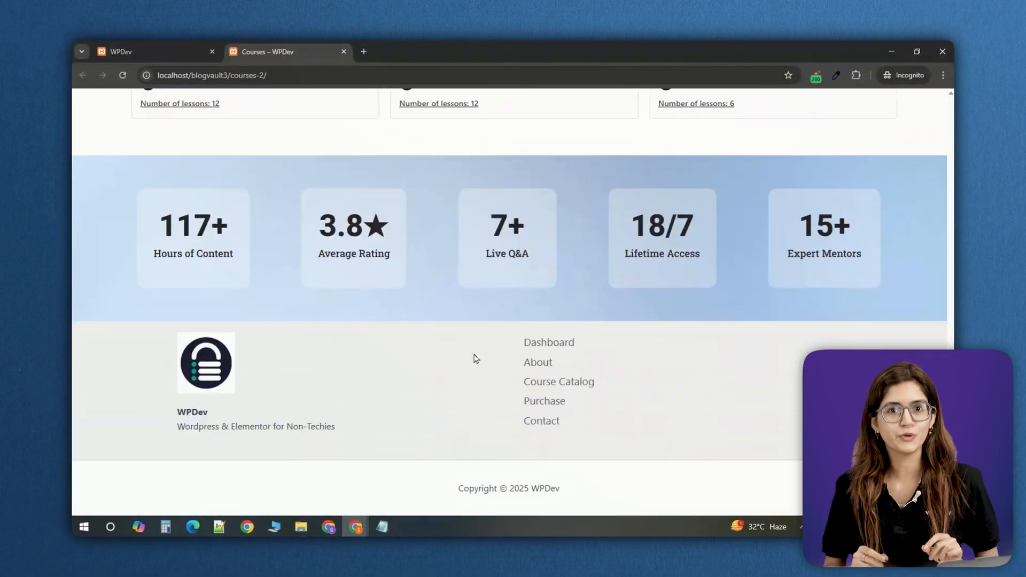
scroll("up", 3)
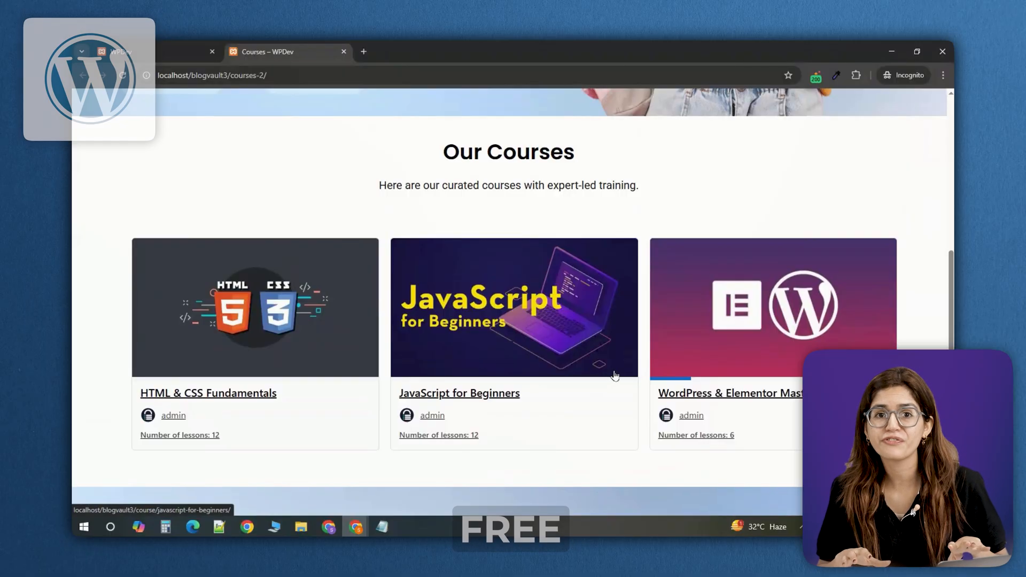
mouse_move(467, 351)
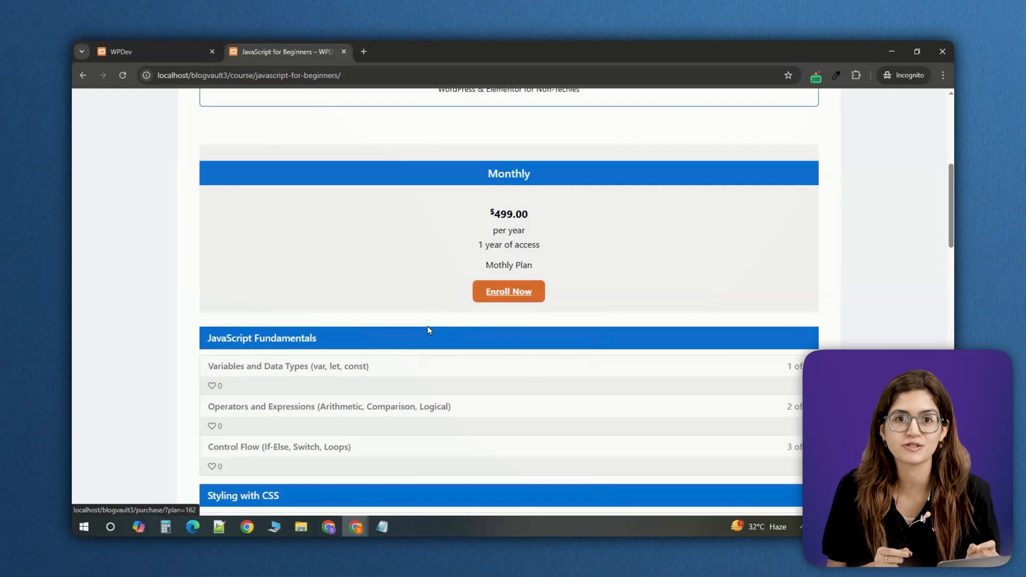
scroll("up", 3)
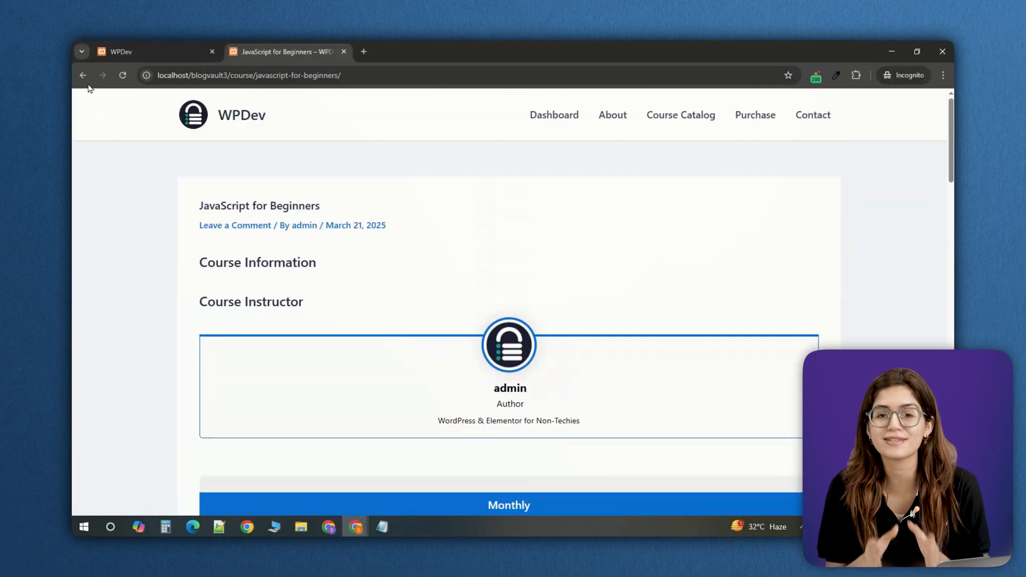
left_click(82, 75)
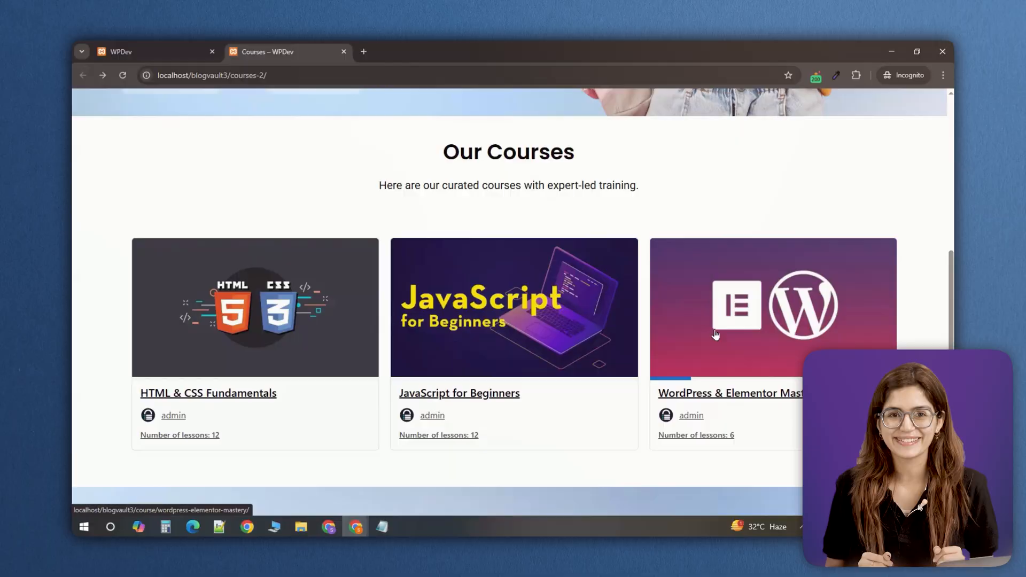
left_click(35, 418)
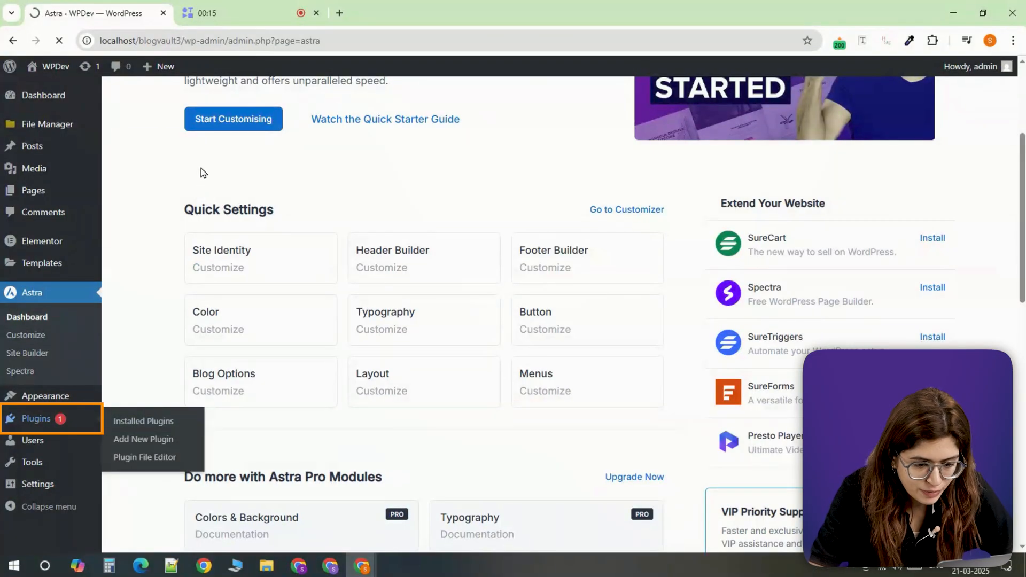
left_click(142, 421)
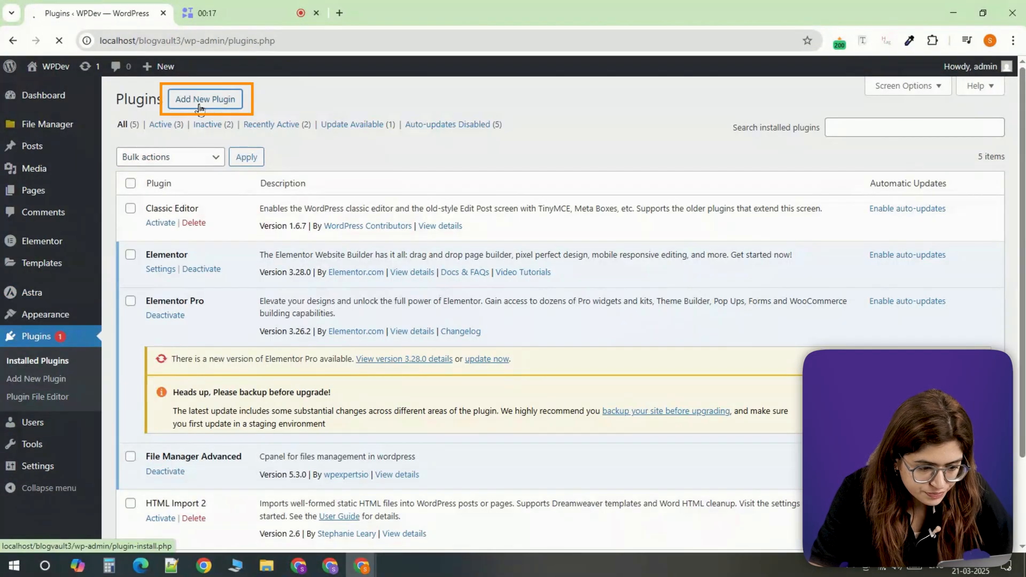
- Search for lifterlms and activate the LifterLMS plugin
left_click(205, 99)
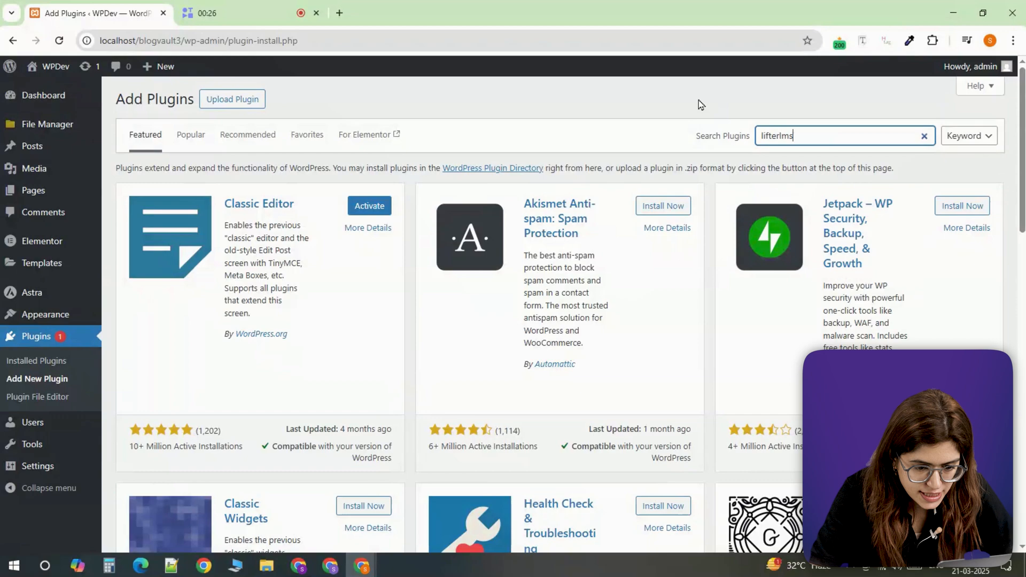
key("Return")
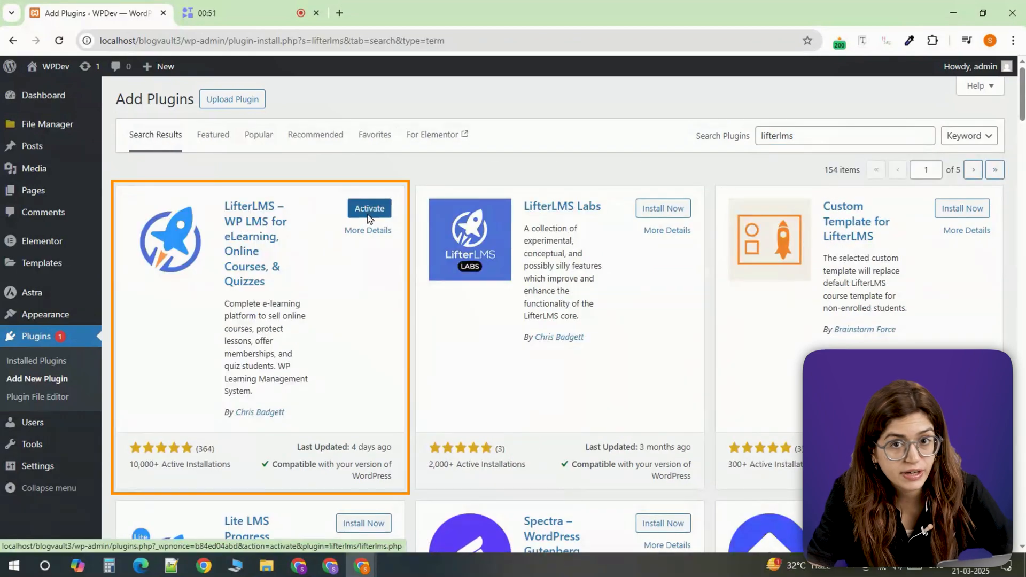
left_click(369, 208)
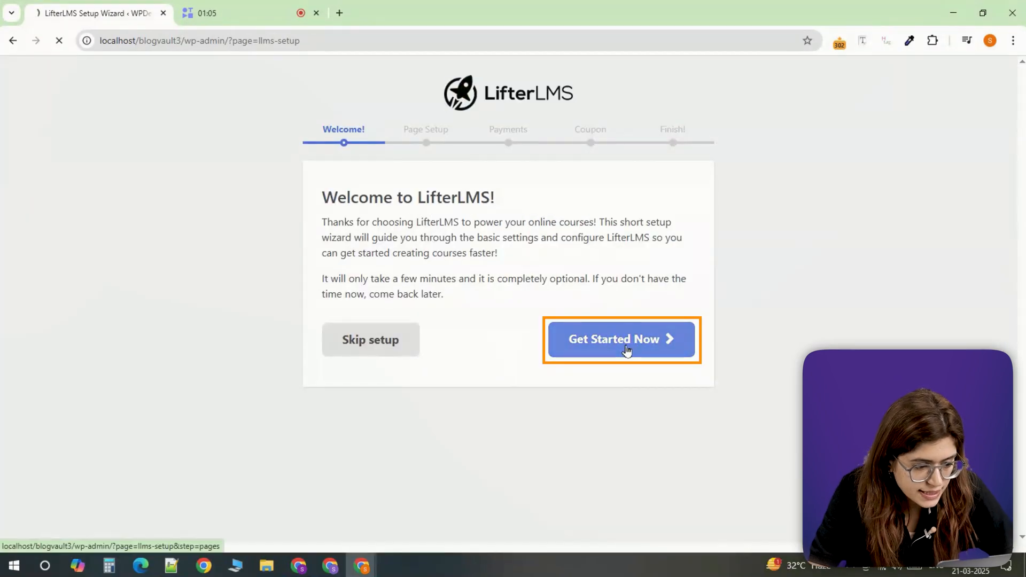
- Create the essential pages, keep US dollar payments, and start from scratch without sample courses
left_click(620, 339)
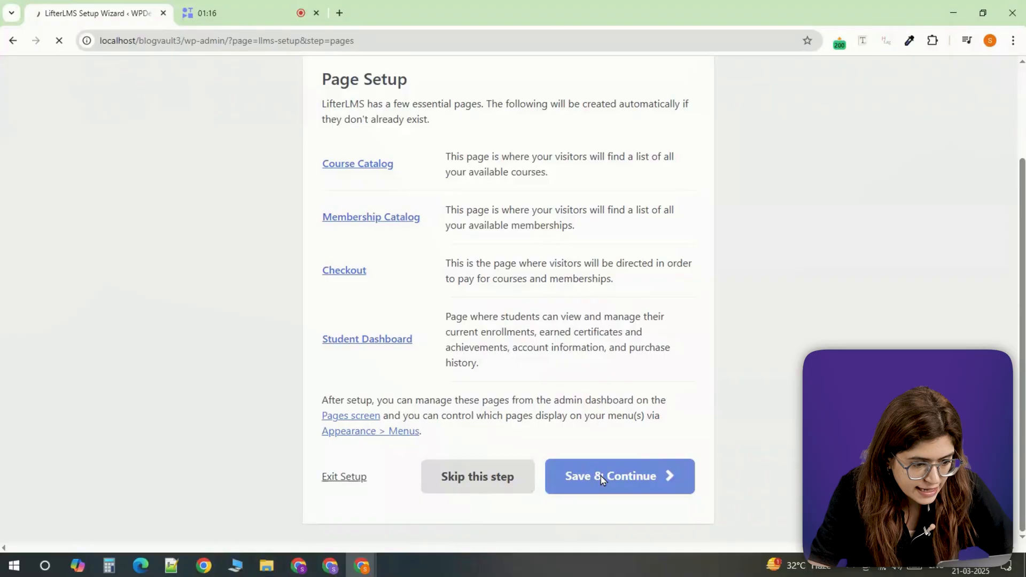
left_click(618, 476)
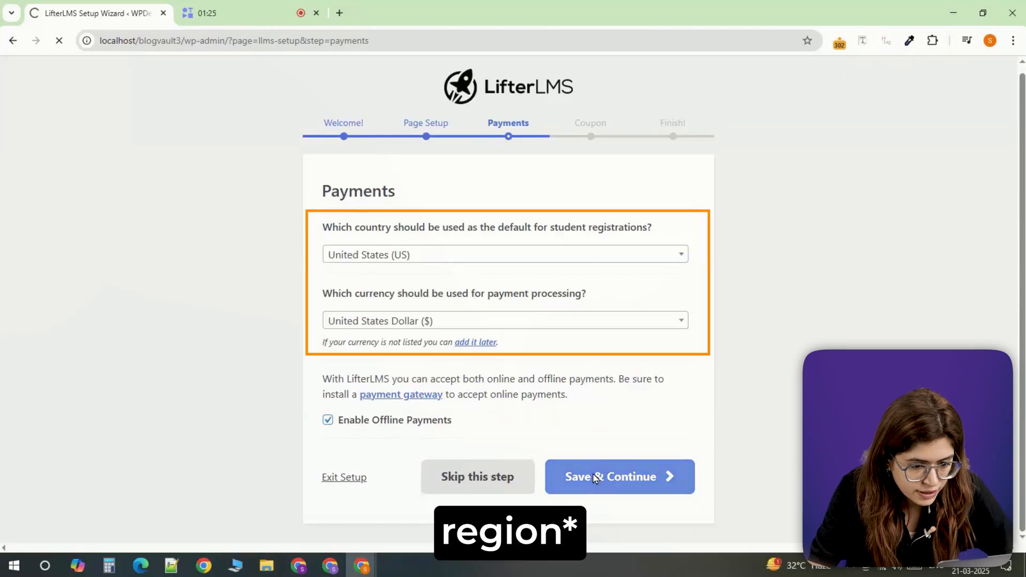
left_click(619, 477)
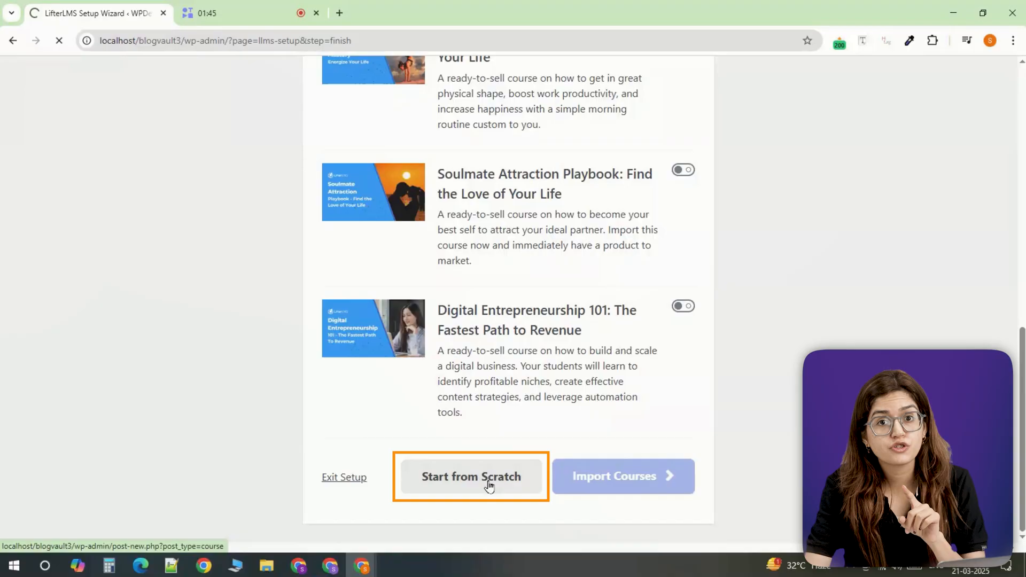
left_click(470, 477)
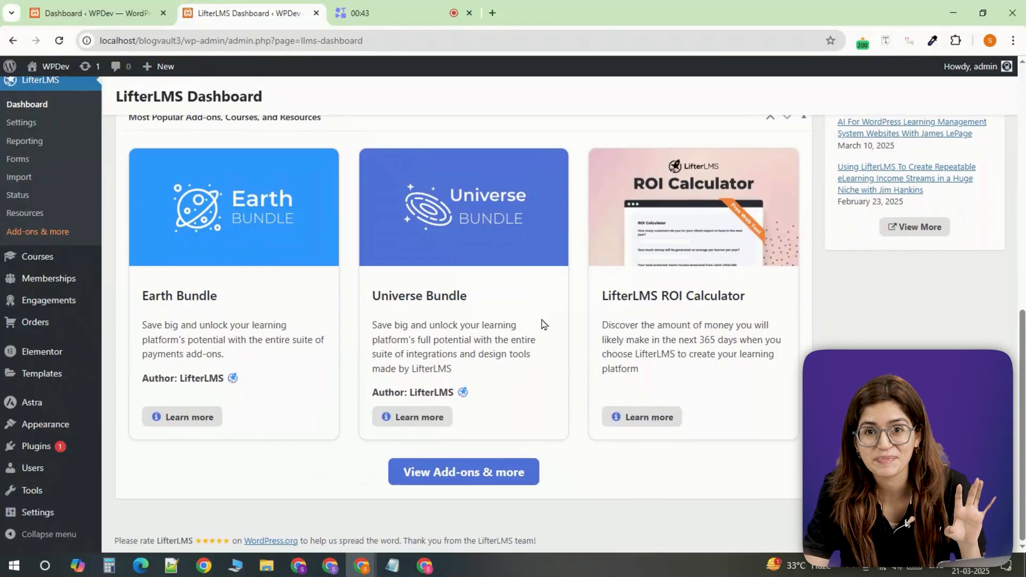
- Browse the LifterLMS settings, course import and add-ons pages
scroll("up", 3)
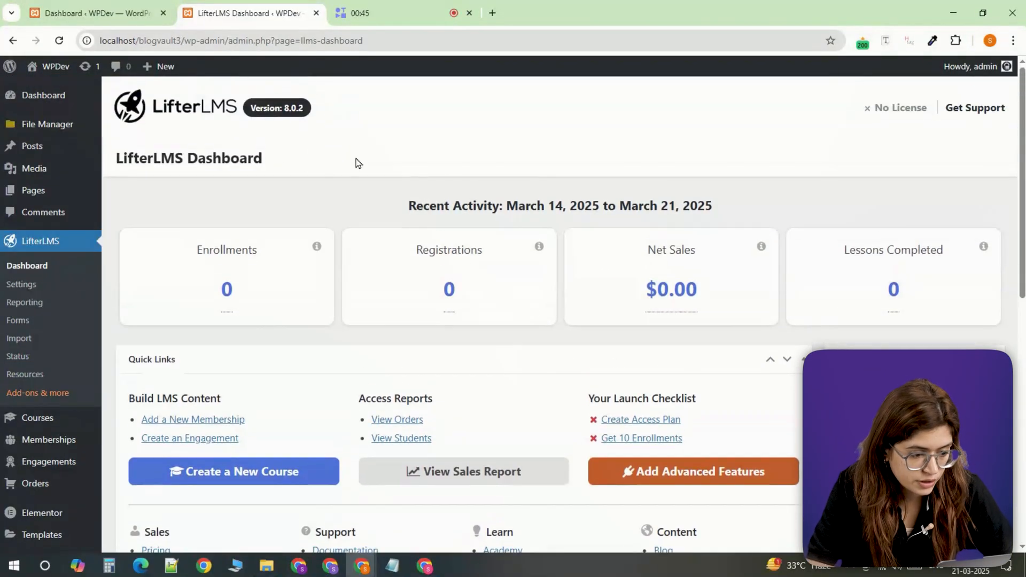
left_click(21, 284)
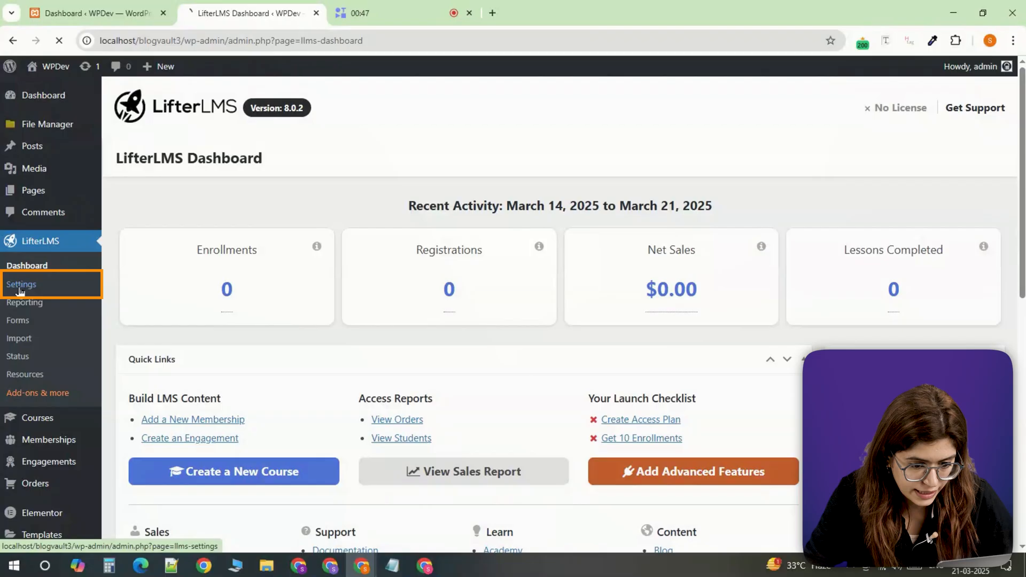
left_click(22, 284)
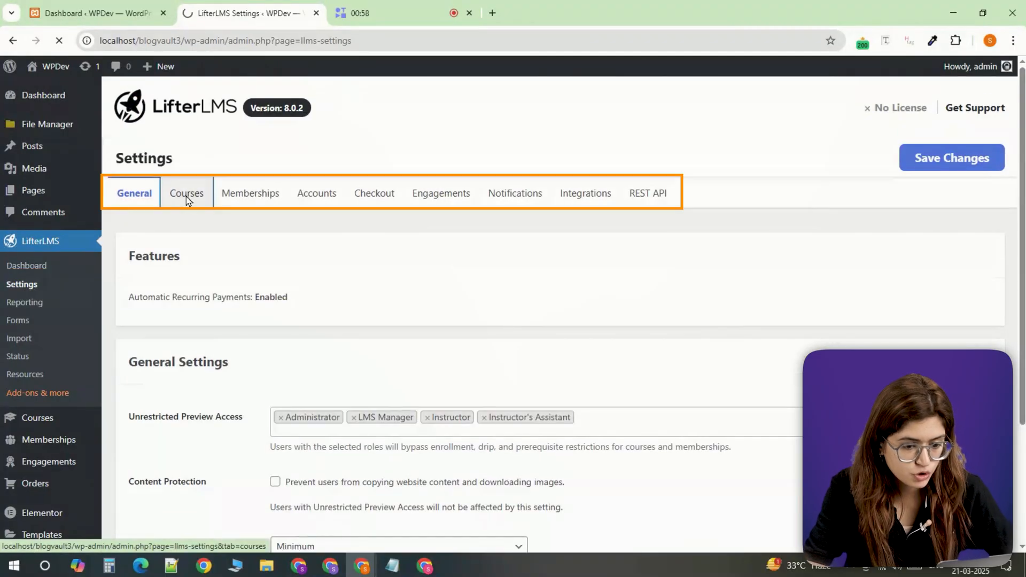
left_click(186, 194)
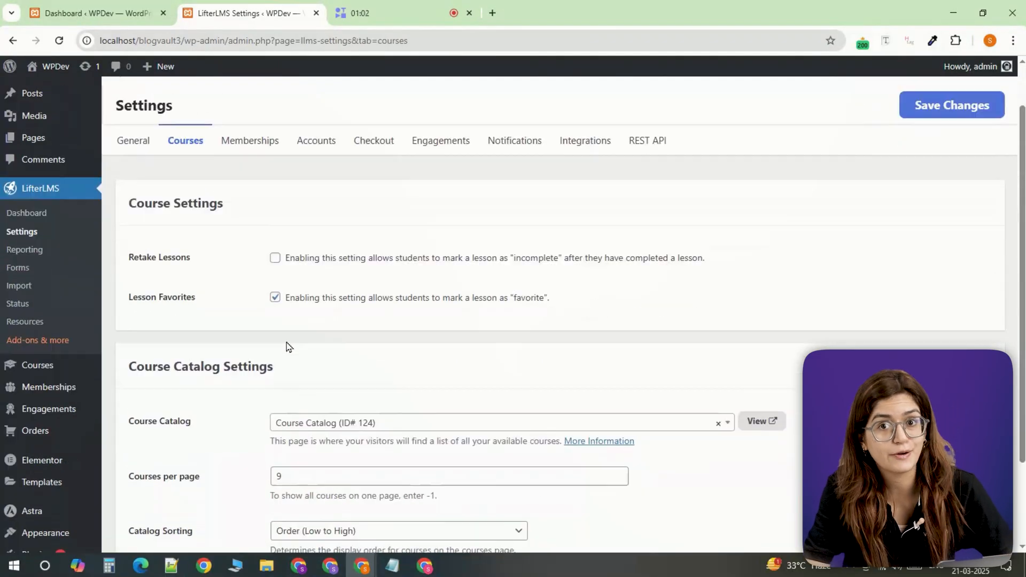
scroll("up", 3)
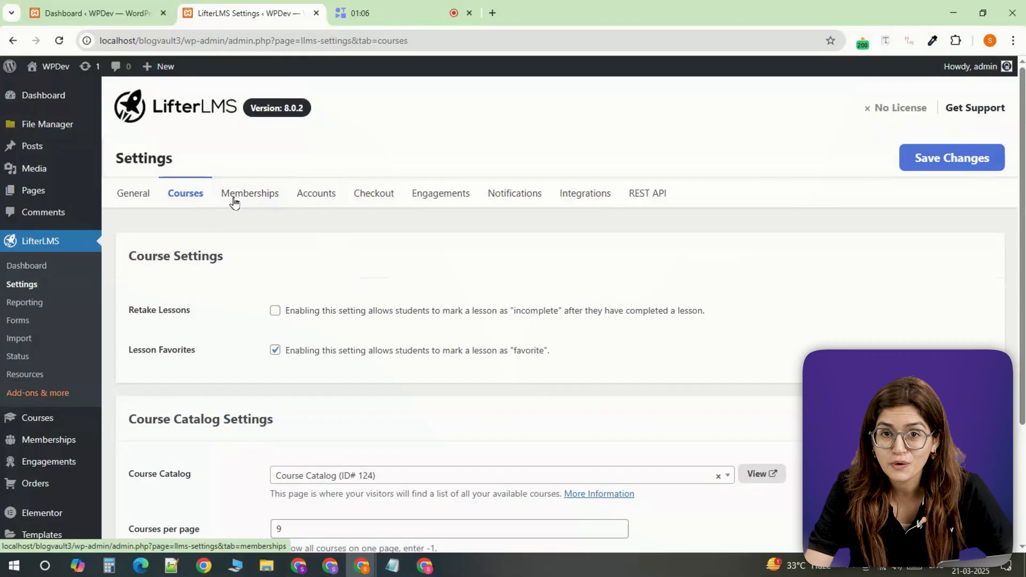
left_click(19, 339)
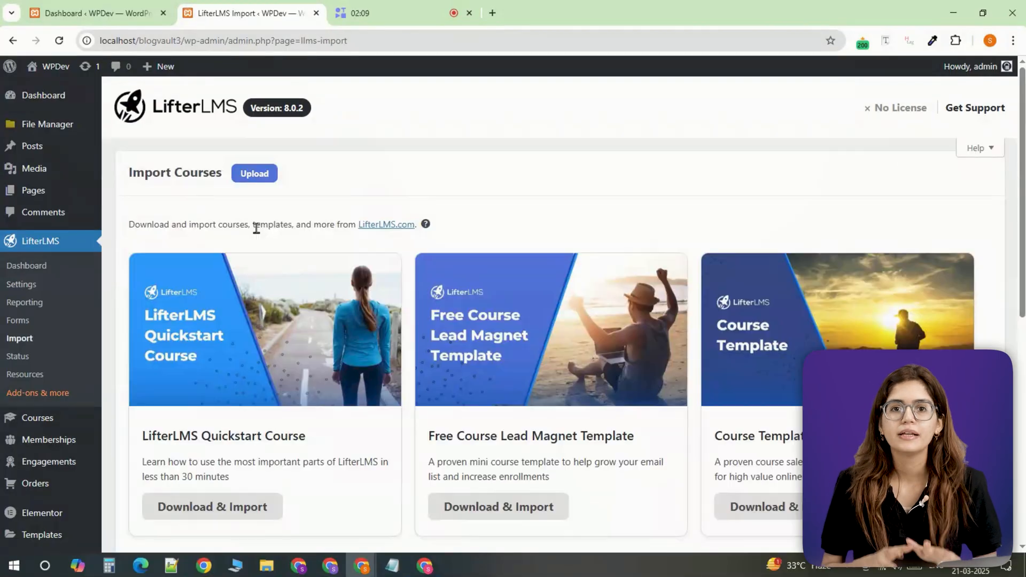
mouse_move(18, 320)
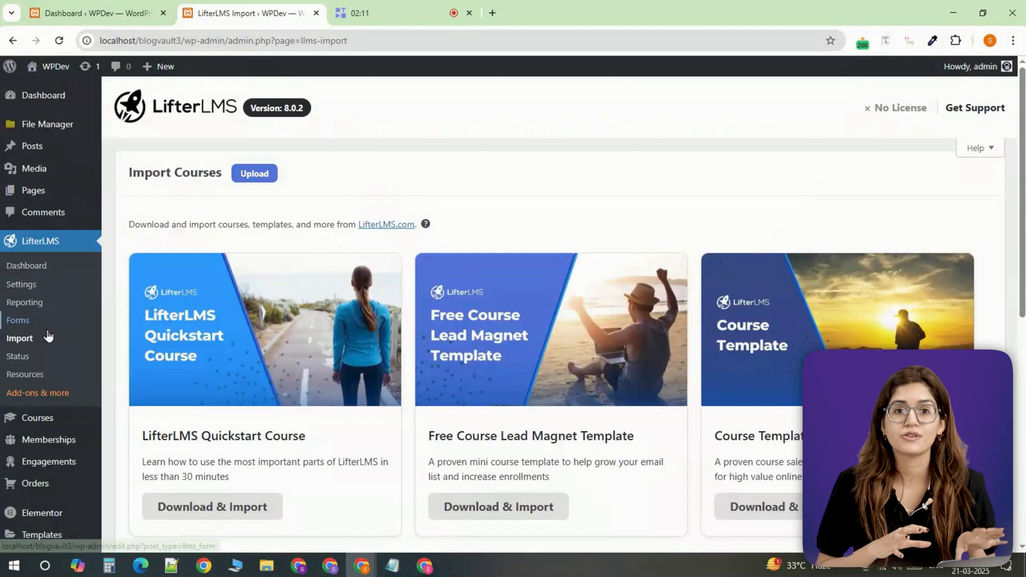
left_click(38, 392)
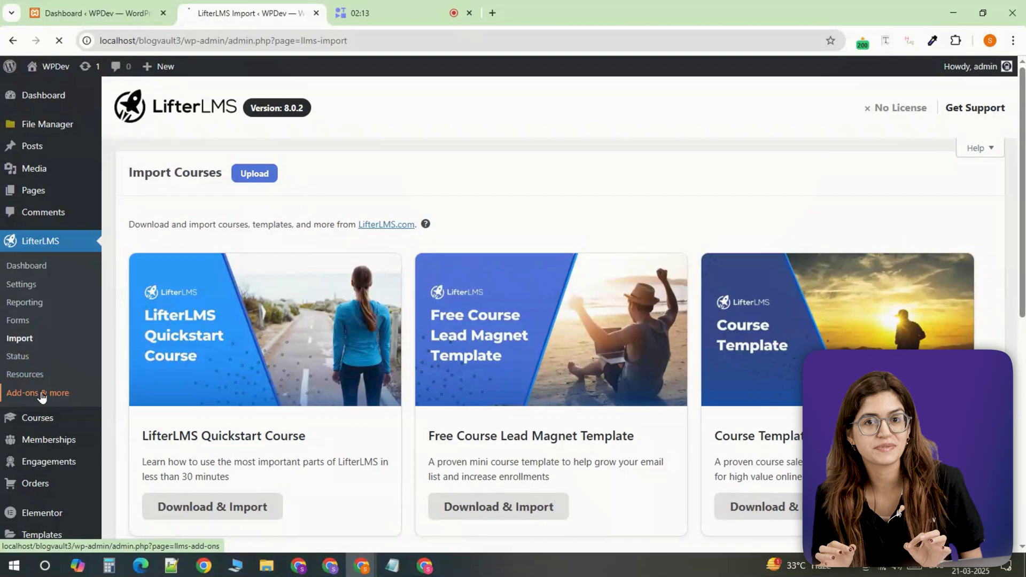
left_click(37, 392)
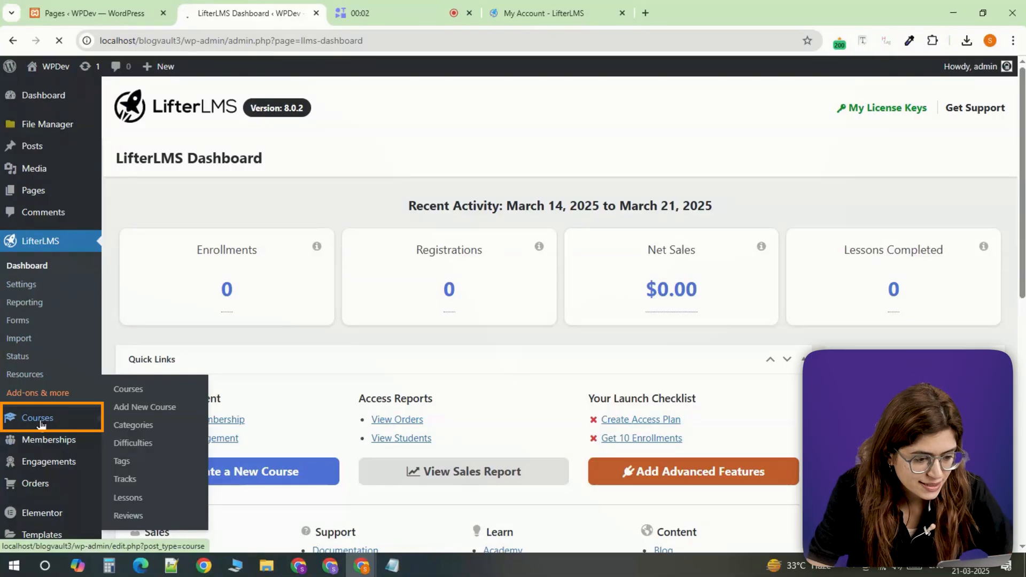
- Add a new course titled HTML & CSS Fundamentals and launch the Course Builder
left_click(36, 417)
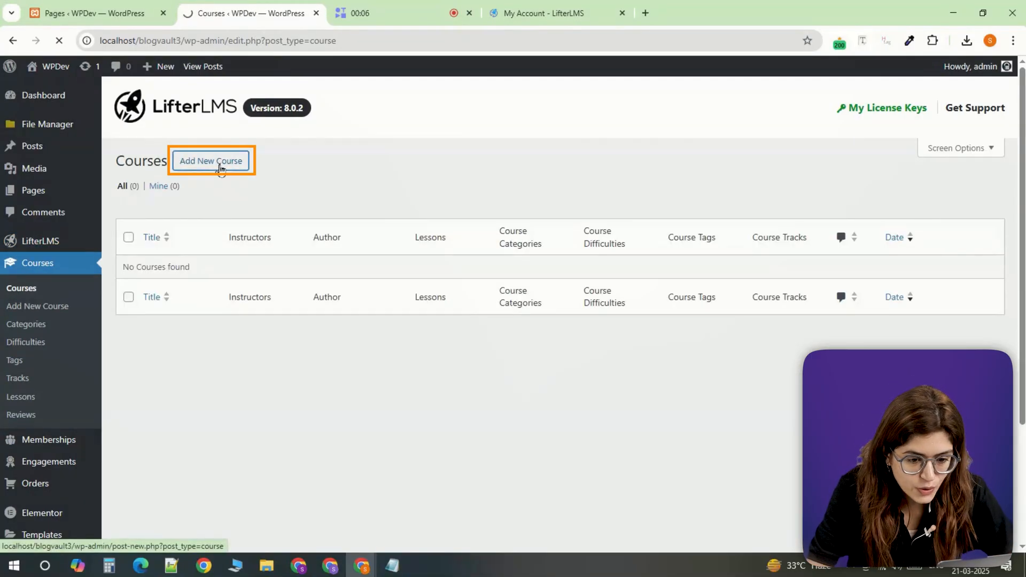
left_click(211, 161)
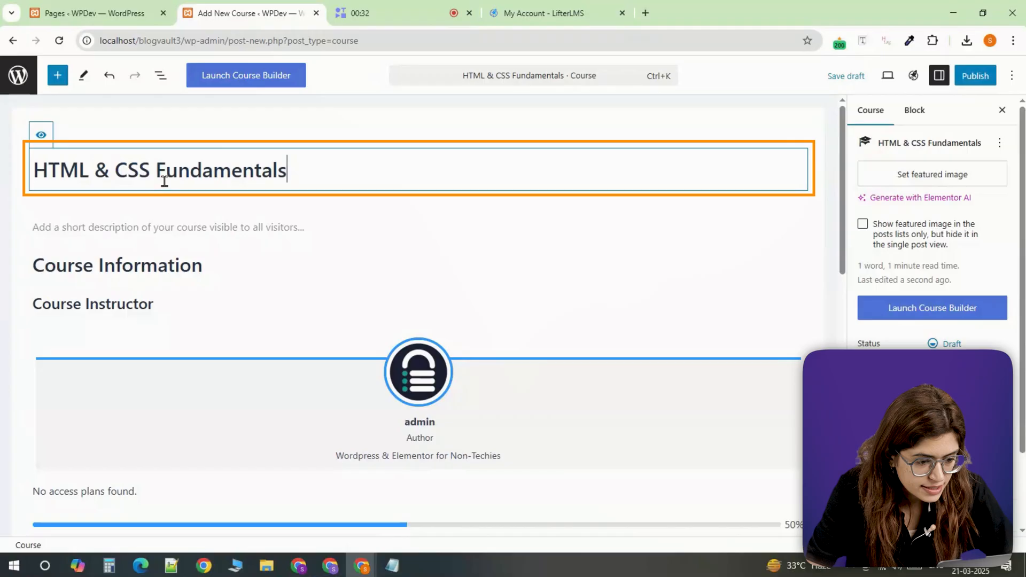
left_click(246, 75)
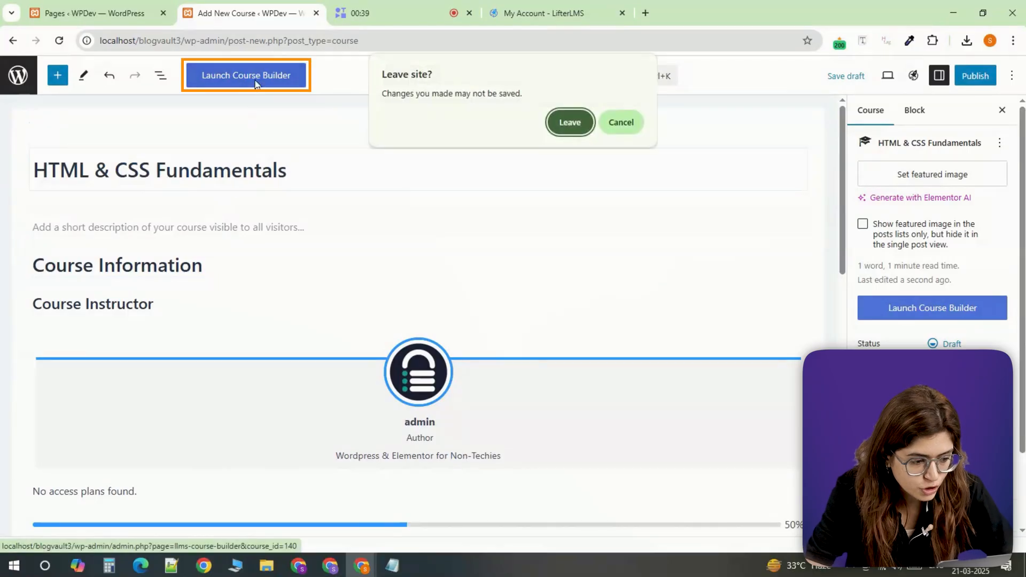
- In the Course Builder, retitle the first lesson of Understanding HTML Basics to 'What is HTML?'
left_click(569, 121)
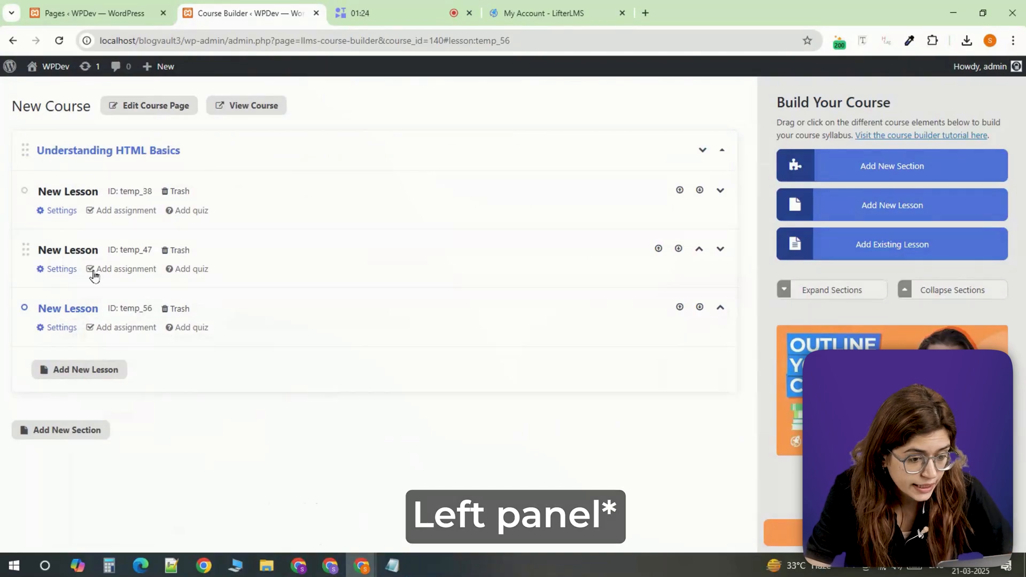
left_click(61, 211)
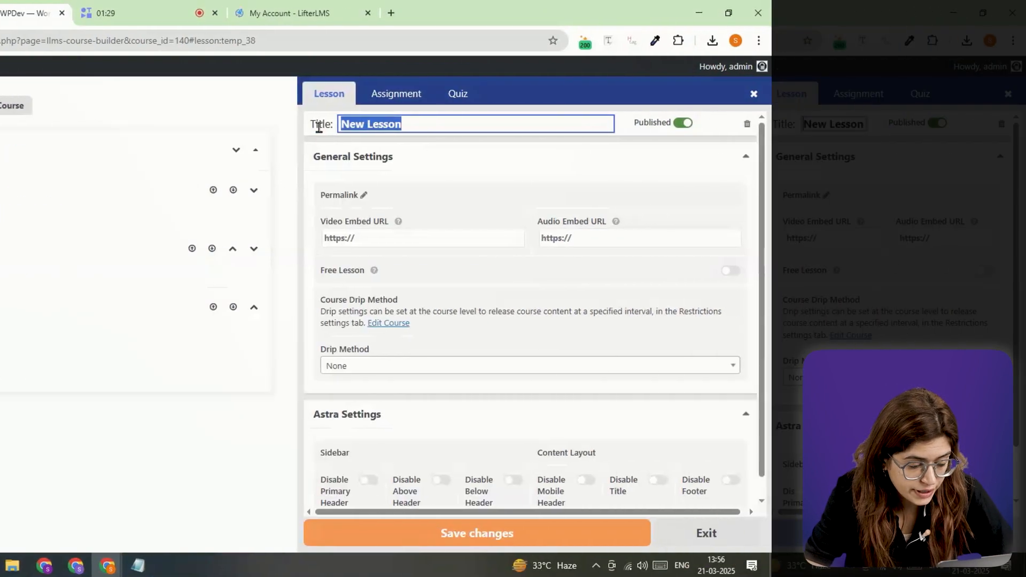
type("What is HTML?")
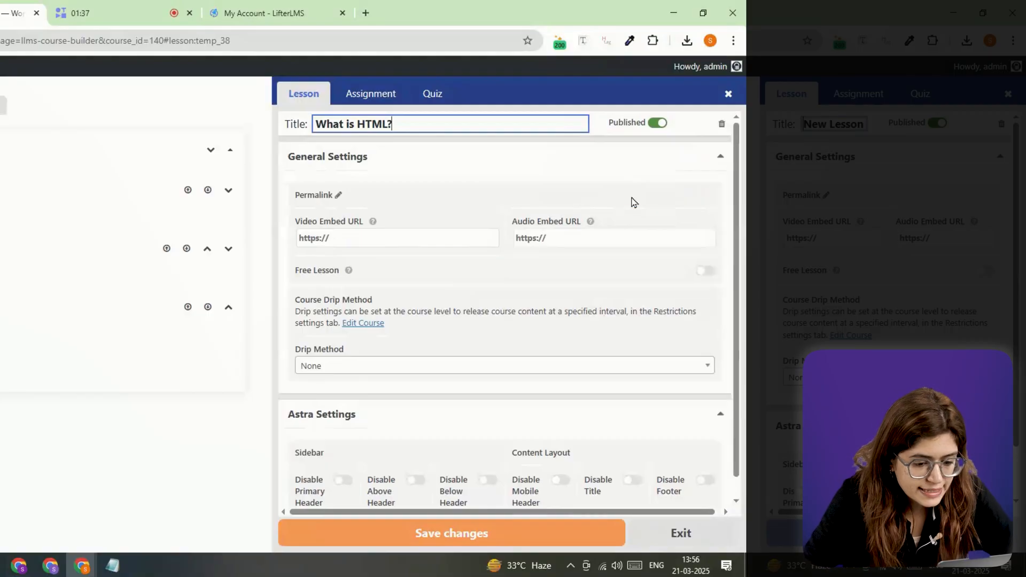
left_click(503, 365)
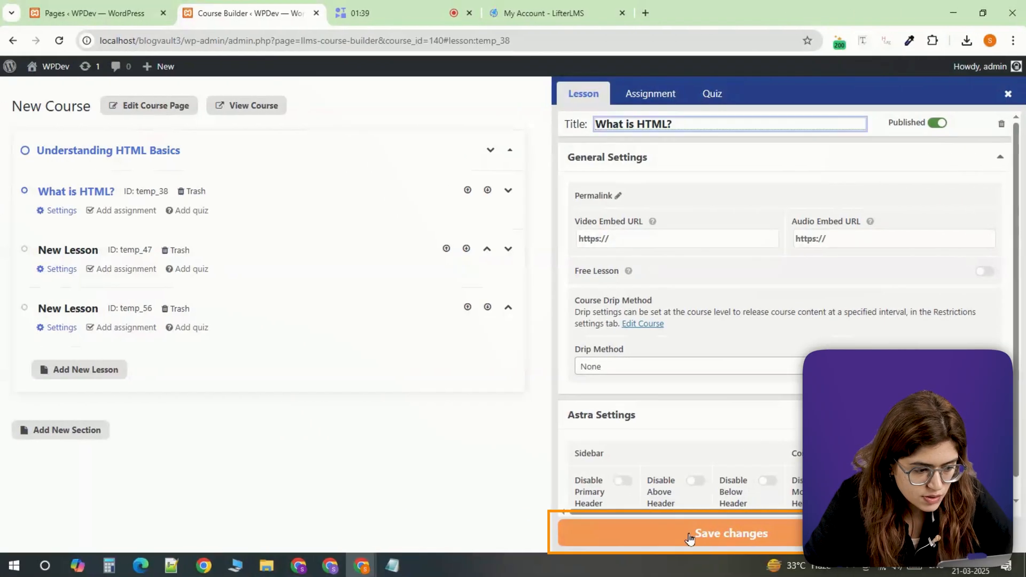
- Save the lesson, check the live Course Catalog listing HTML & CSS Fundamentals, and return to editing the course
left_click(95, 13)
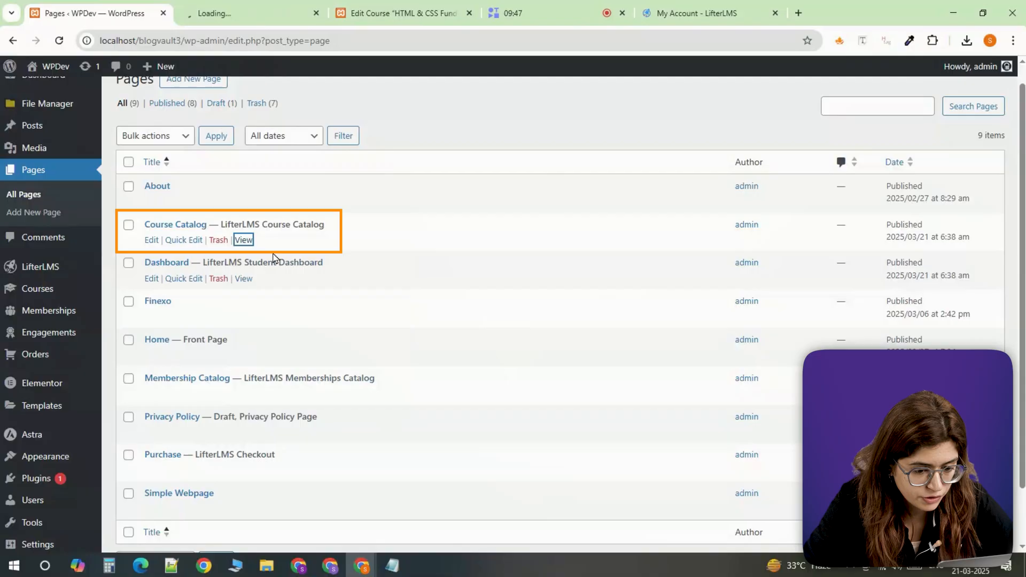
left_click(242, 239)
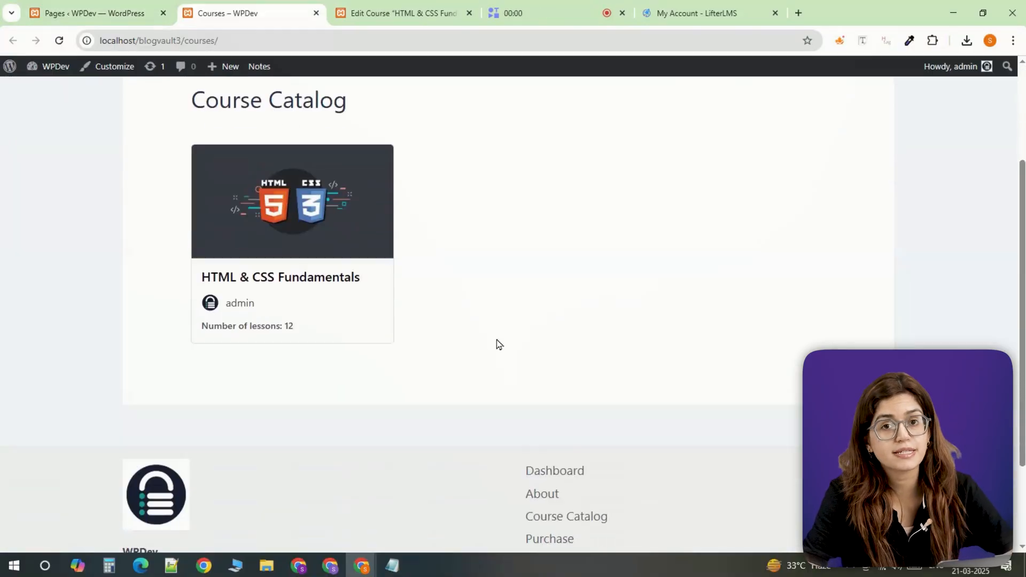
scroll("up", 3)
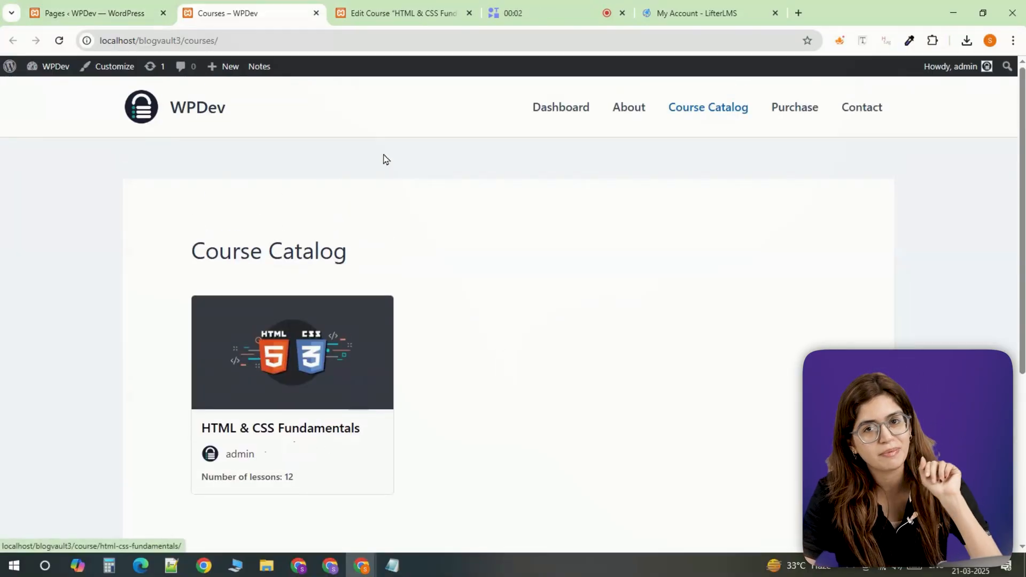
left_click(403, 13)
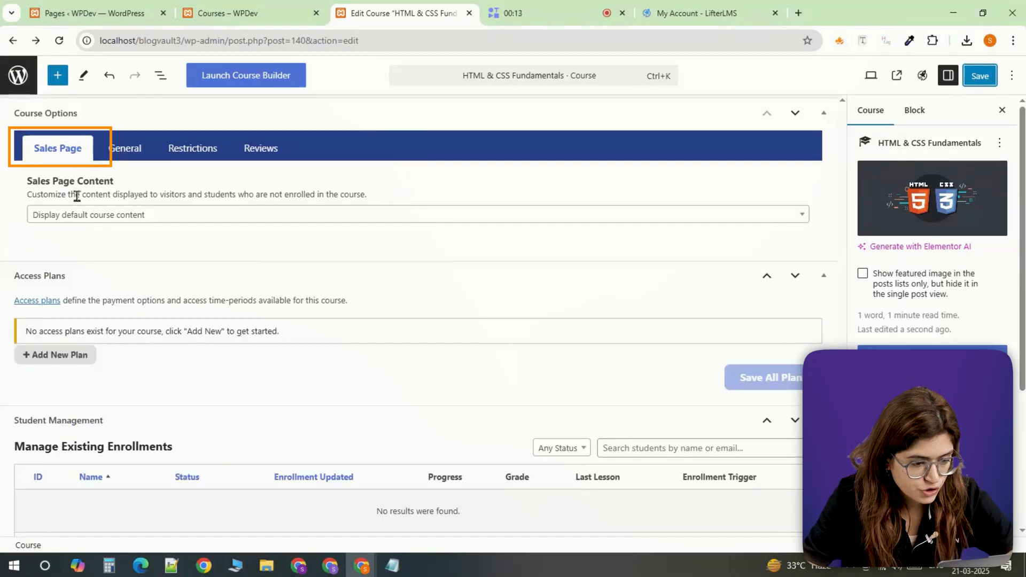
- Show the Sales Page settings under Course Options for HTML & CSS Fundamentals
left_click(54, 355)
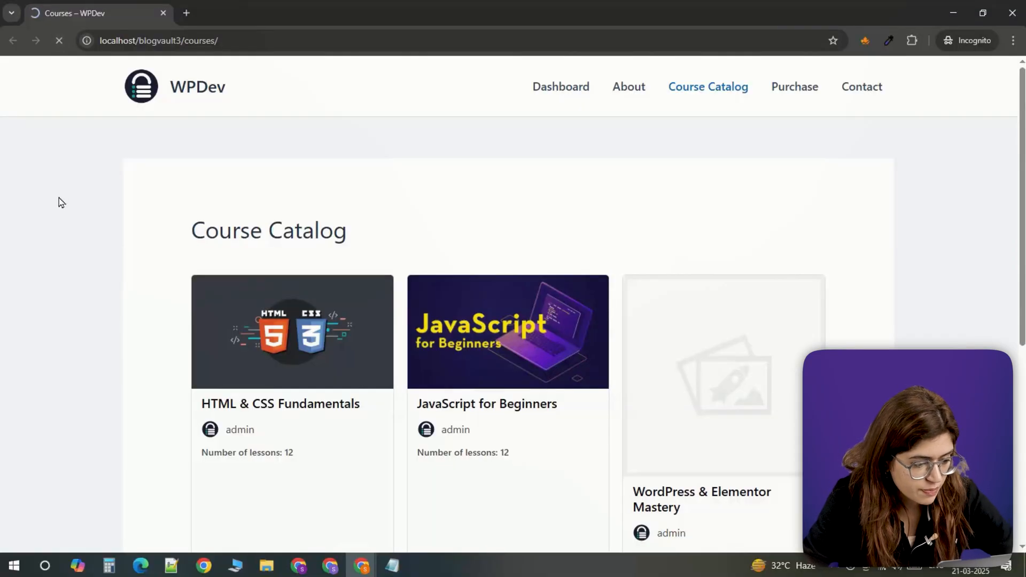
- As a visitor, view the HTML & CSS Fundamentals course page down to its Monthly access plan
left_click(291, 331)
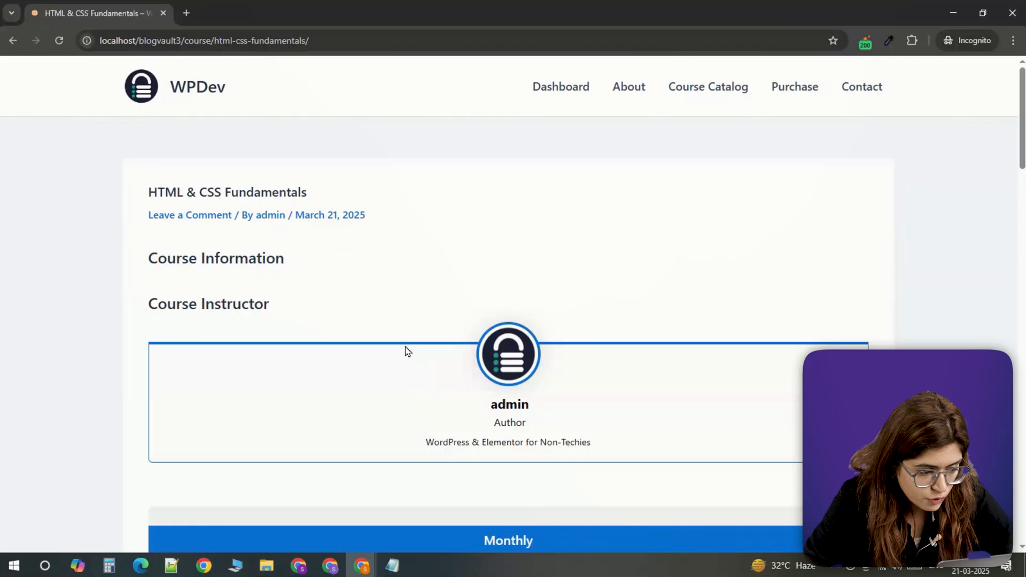
scroll("down", 3)
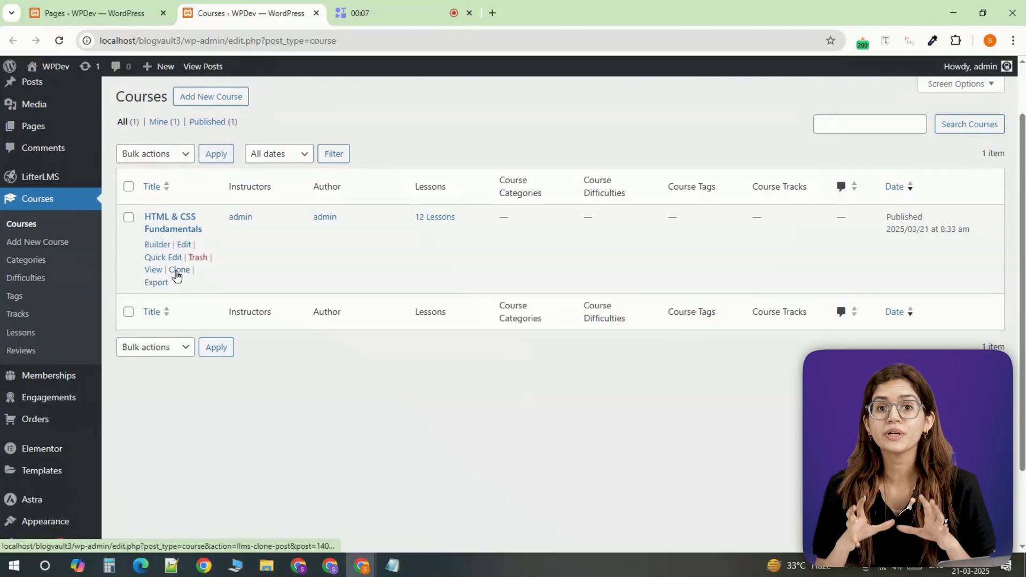
- Clone HTML & CSS Fundamentals and edit the resulting (Clone) draft
left_click(180, 269)
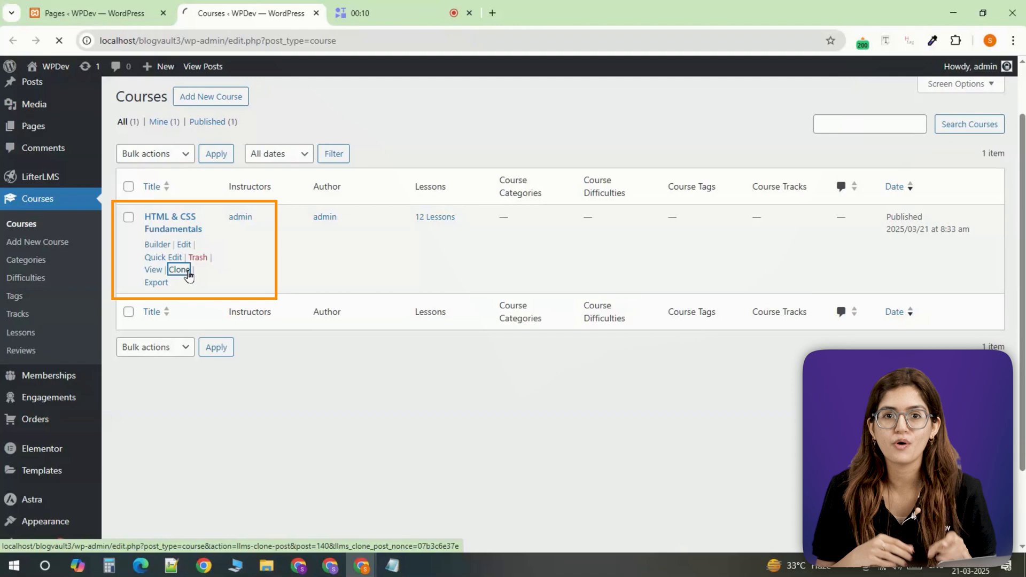
left_click(179, 270)
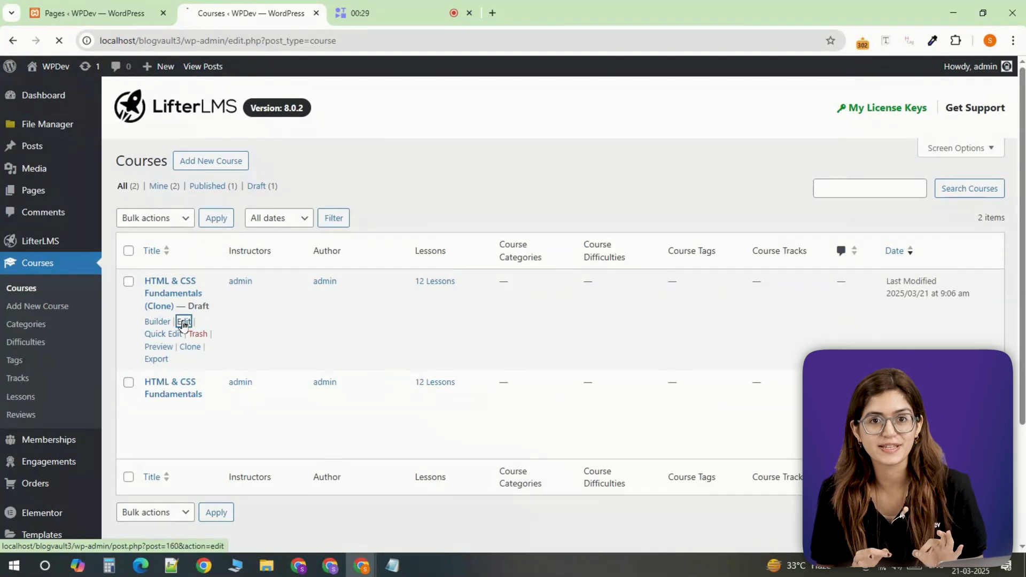
left_click(183, 322)
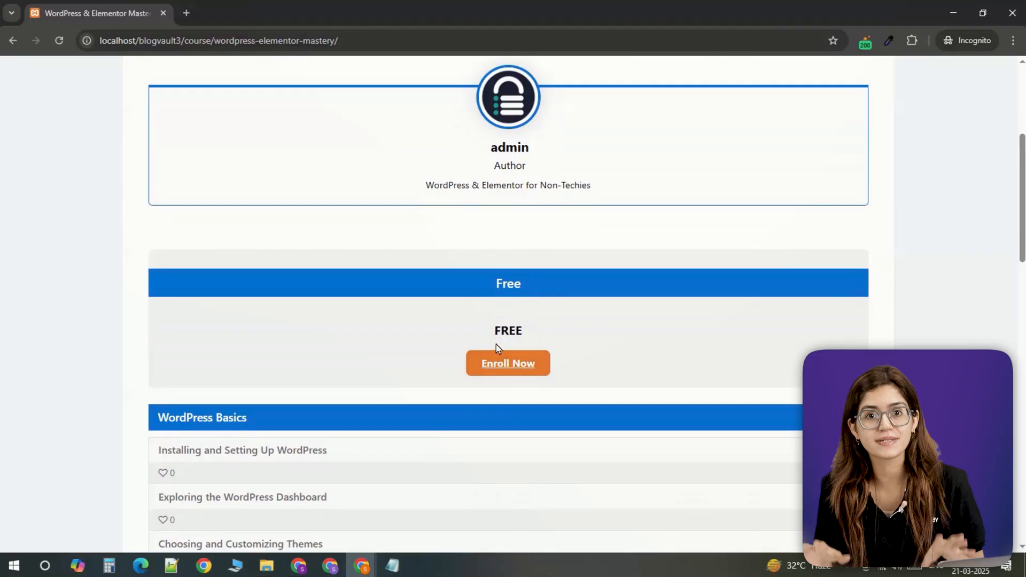
- Enroll a test student in the Free plan of WordPress & Elementor Mastery
left_click(508, 364)
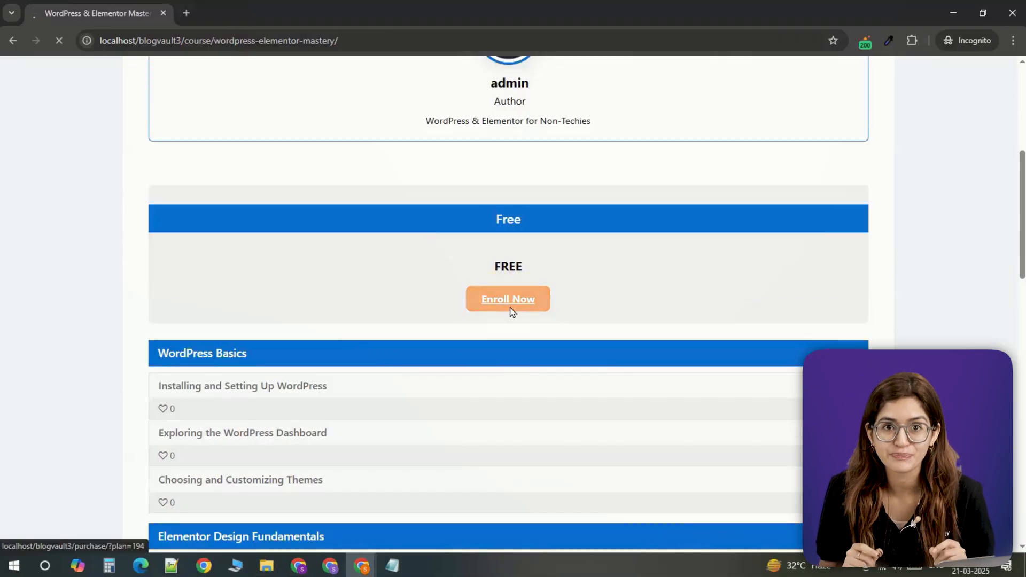
left_click(507, 299)
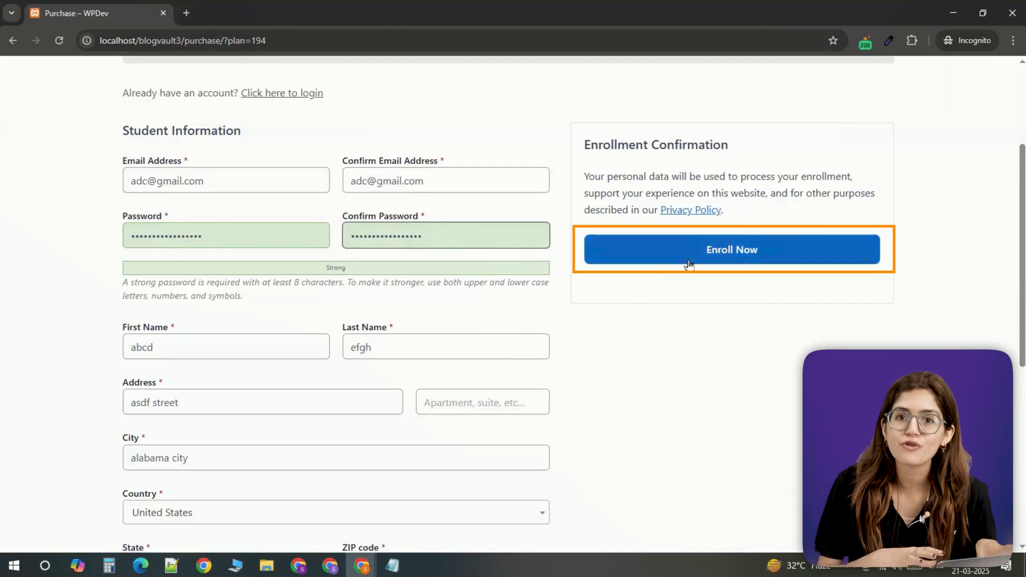
left_click(731, 249)
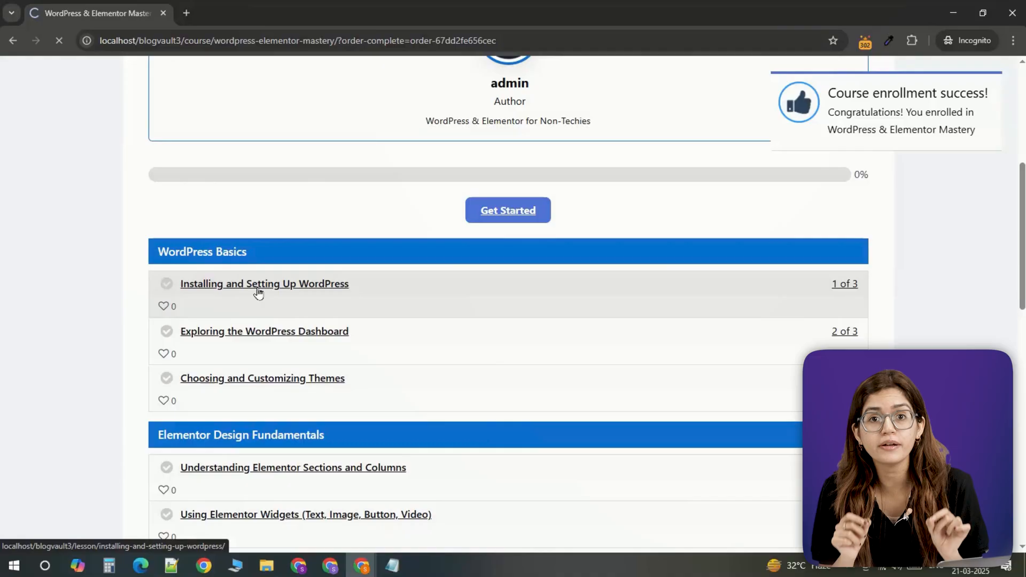
- Complete the Installing and Setting Up WordPress lesson as the student
left_click(264, 283)
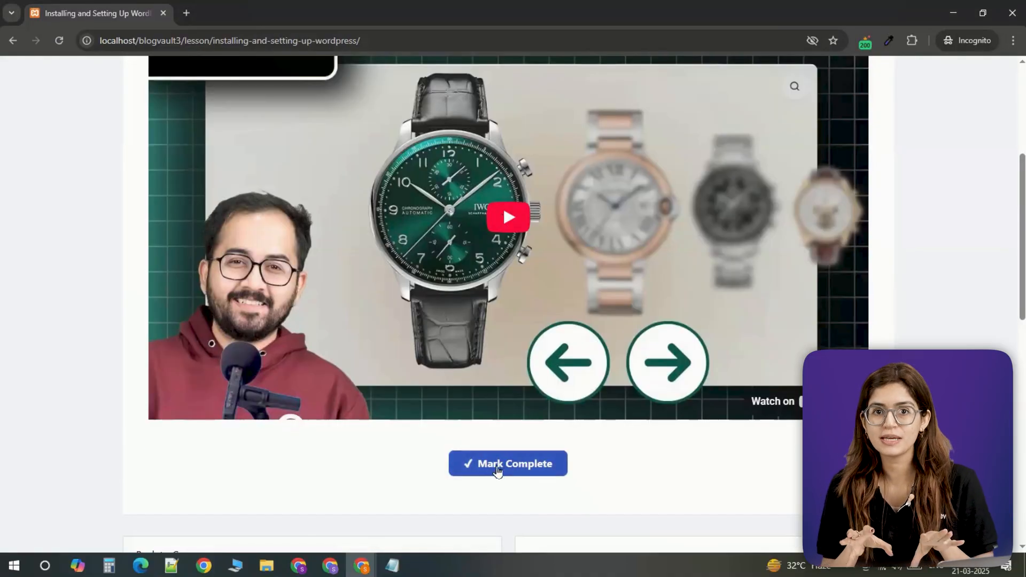
left_click(507, 463)
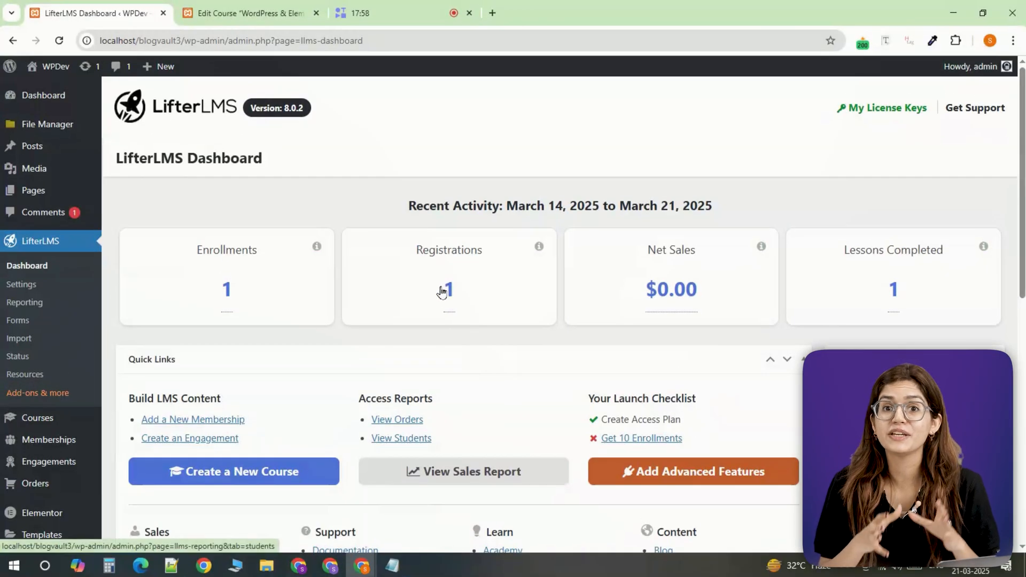
mouse_move(888, 308)
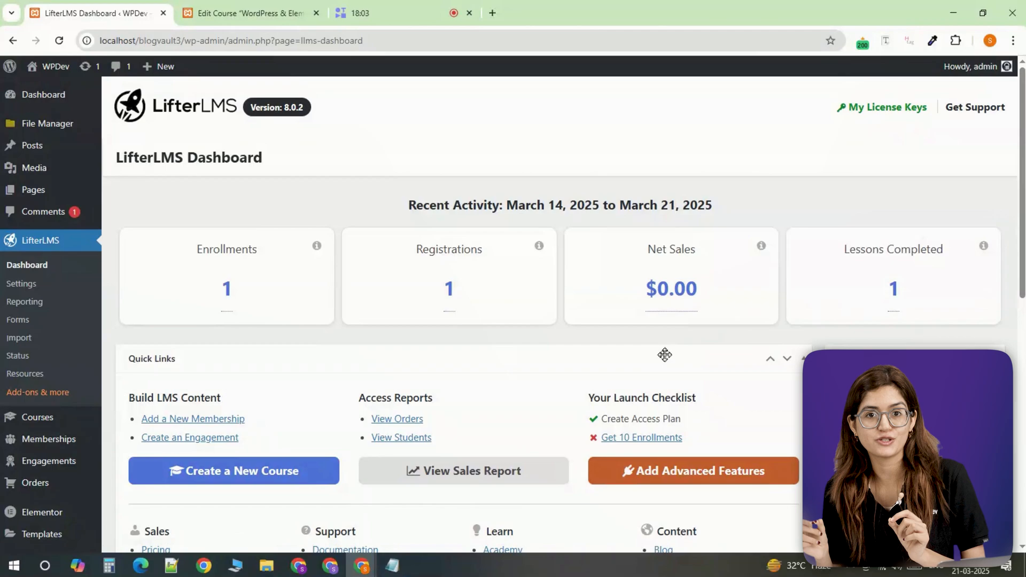
- Scroll through the LifterLMS dashboard activity cards, quick links and popular add-ons
scroll("down", 3)
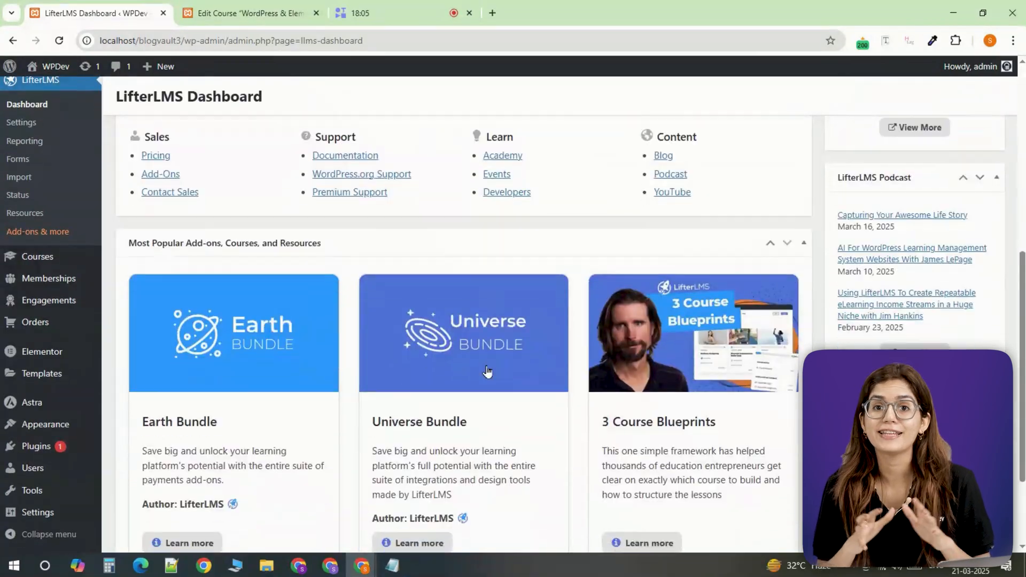
scroll("up", 3)
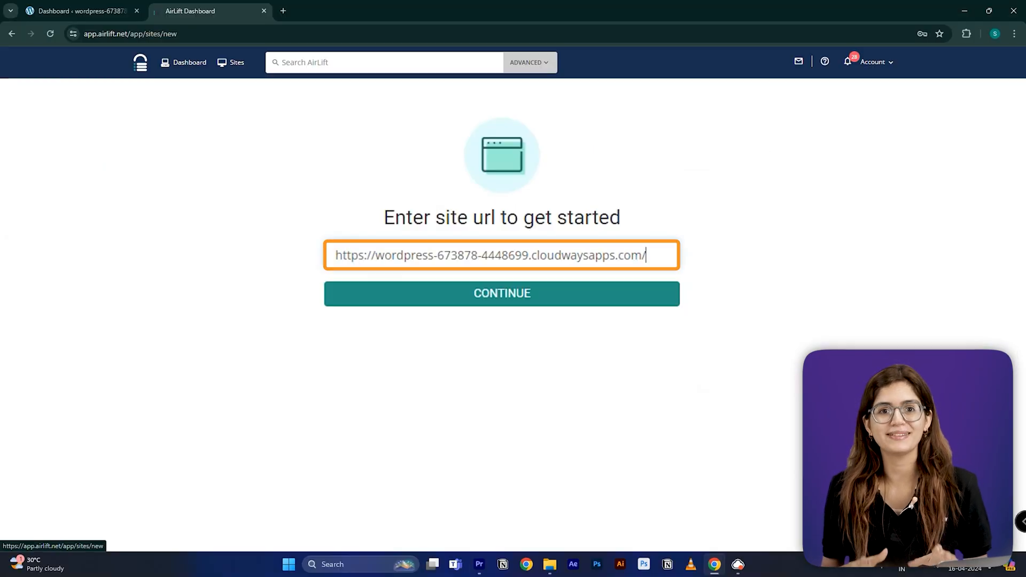
- Submit the cloudwaysapps site address to continue adding the site in AirLift
left_click(501, 293)
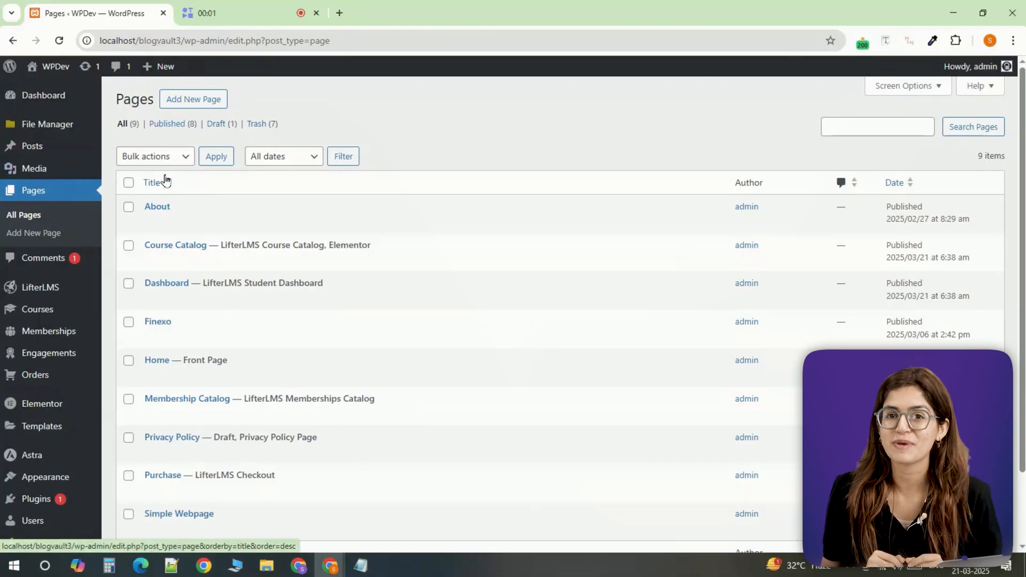
mouse_move(174, 245)
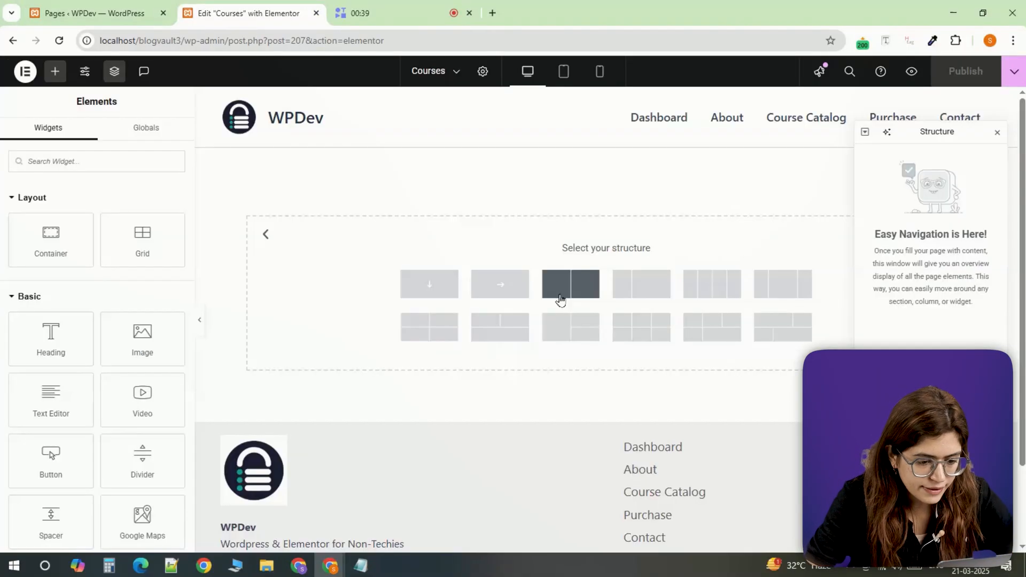
- Lay out a two-column hero with styled description, Get Started Now button and student photo
left_click(570, 284)
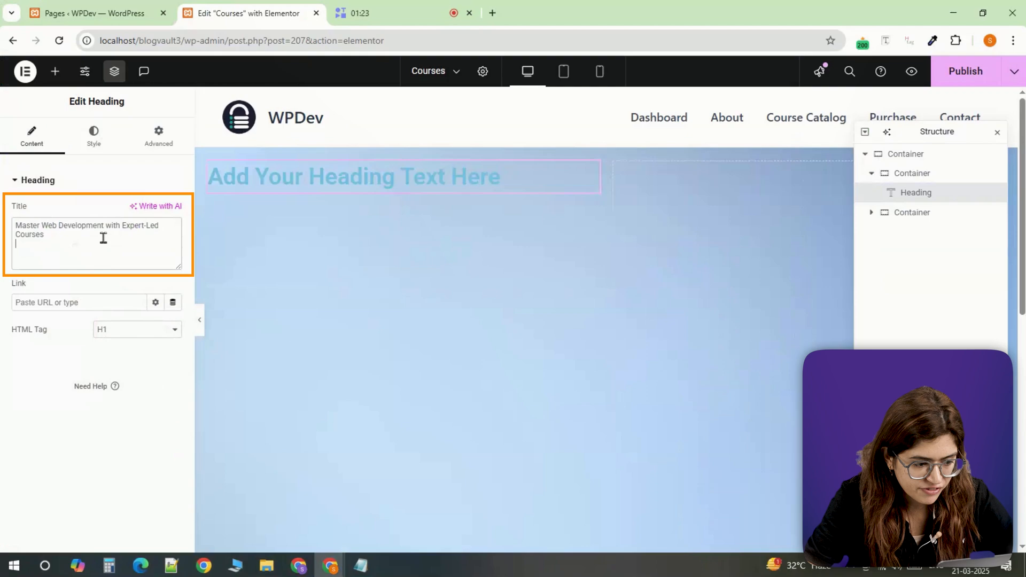
left_click(425, 448)
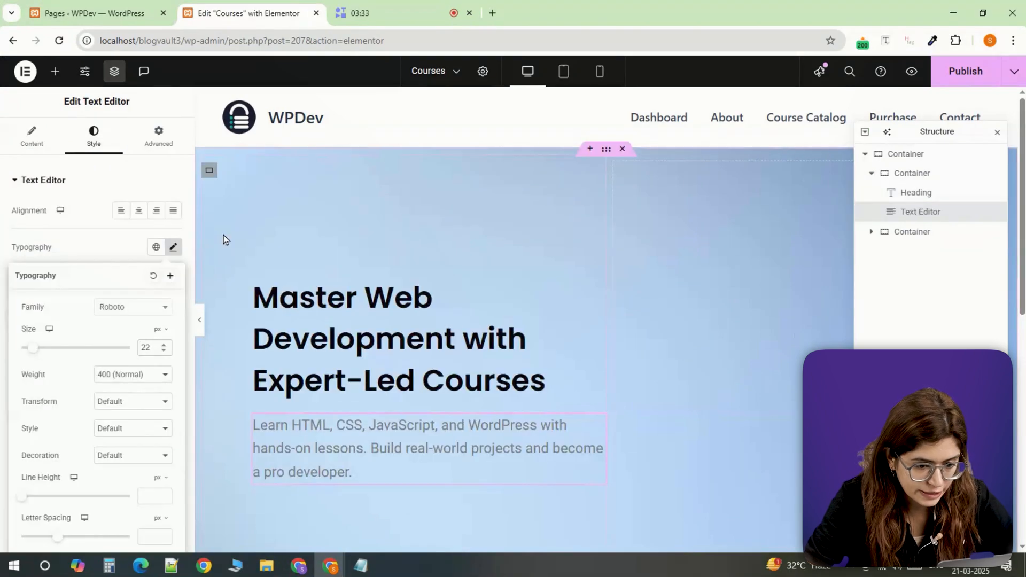
left_click(324, 490)
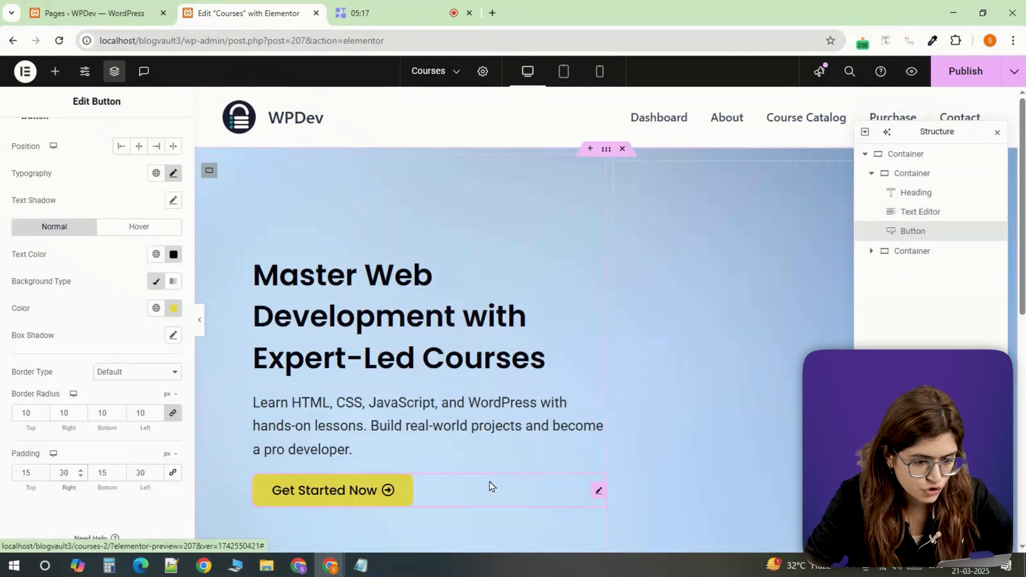
left_click(912, 270)
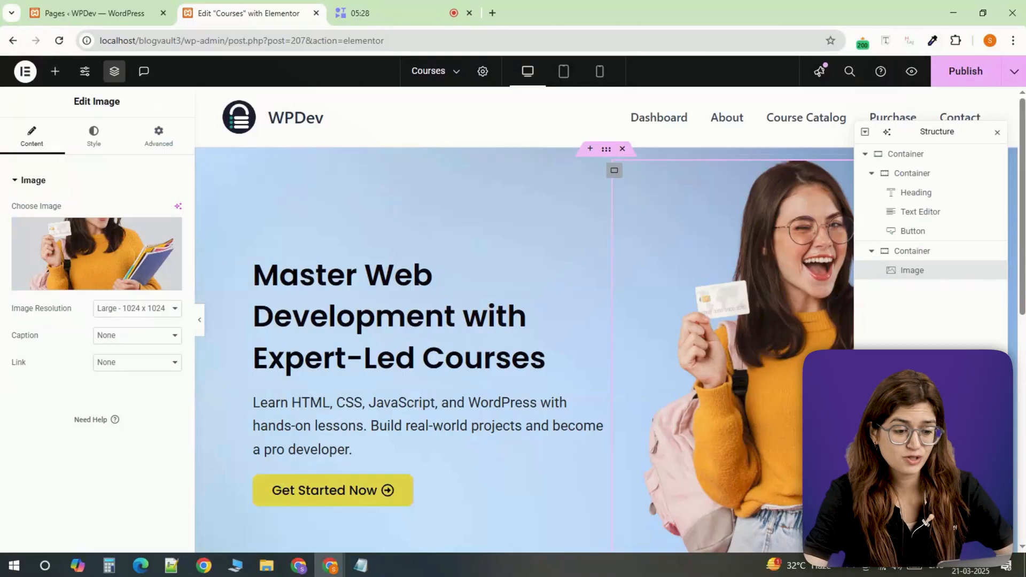
left_click(54, 71)
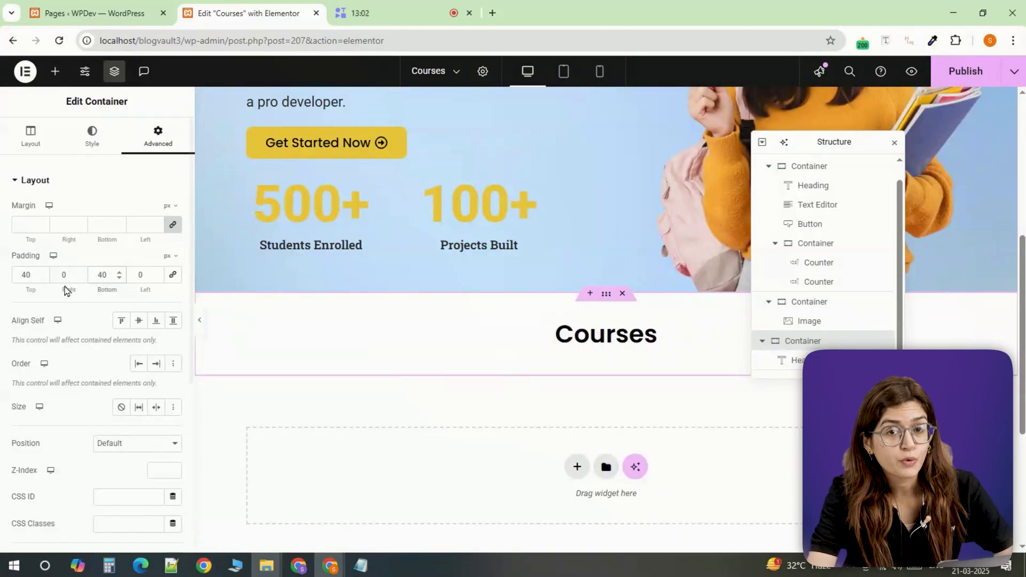
- Render the [lifterlms_courses] shortcode grid, preview it on mobile and publish the Courses page
left_click(54, 72)
type("[lifterlms_courses]")
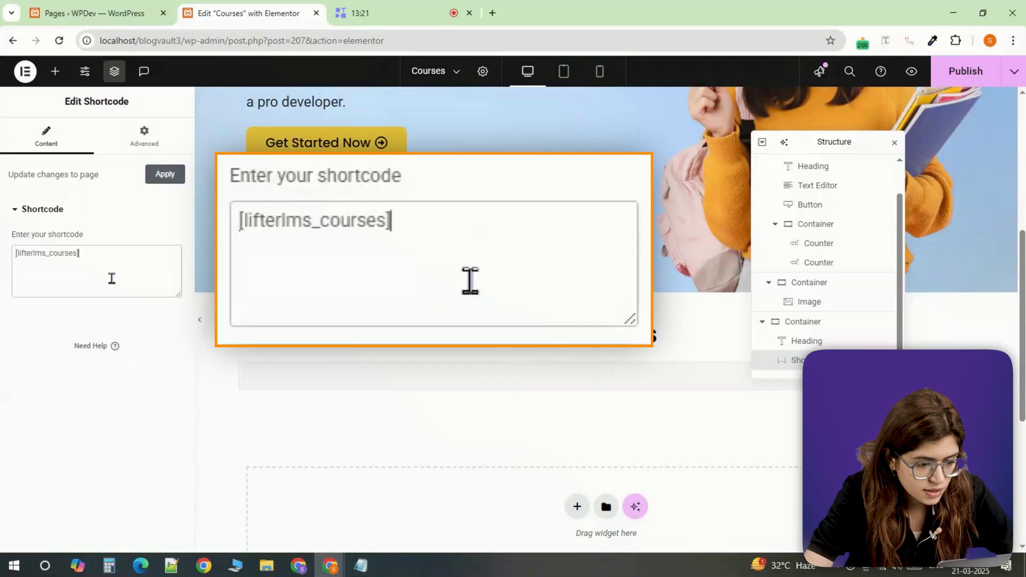
left_click(165, 178)
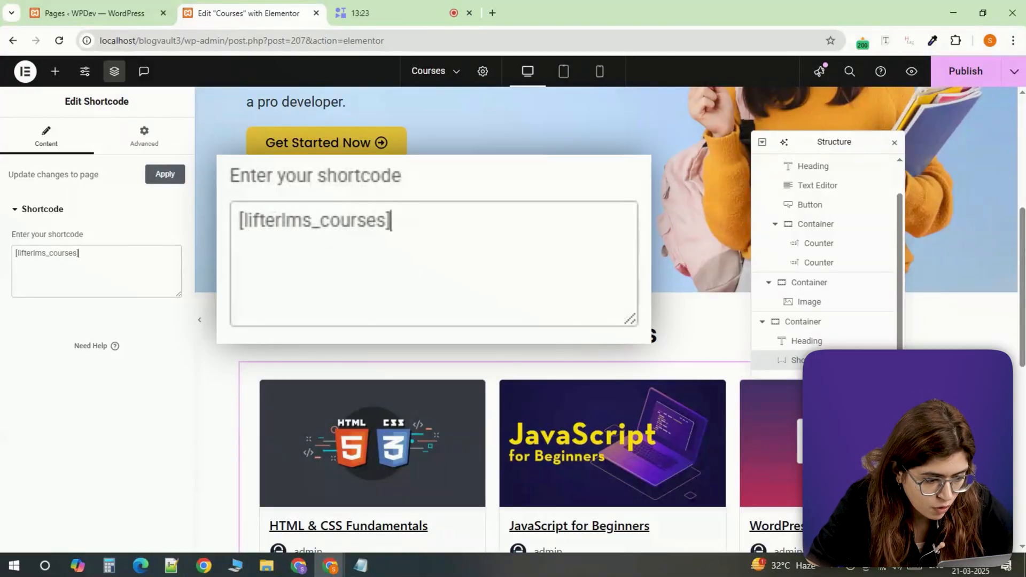
left_click(599, 71)
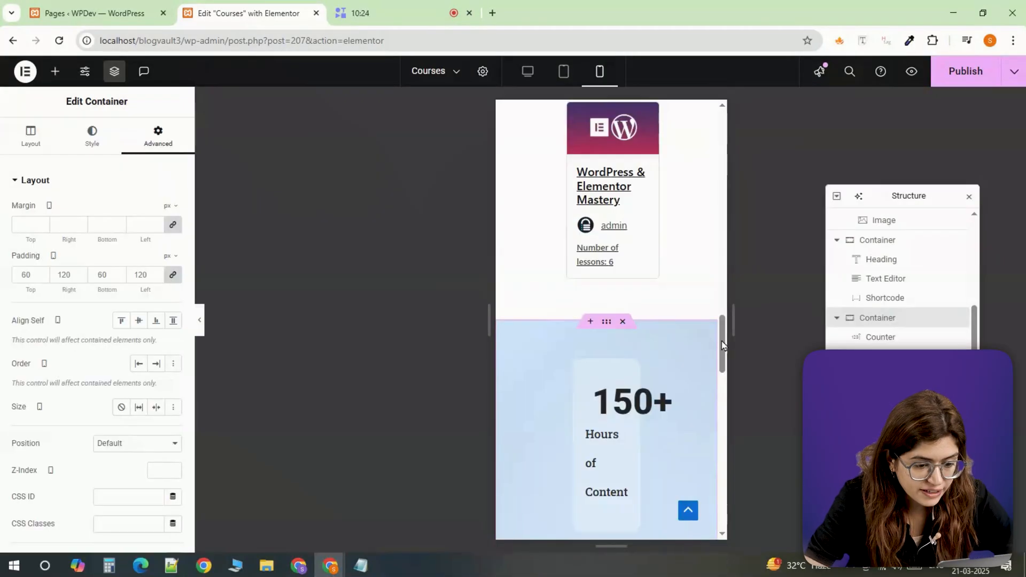
scroll("up", 3)
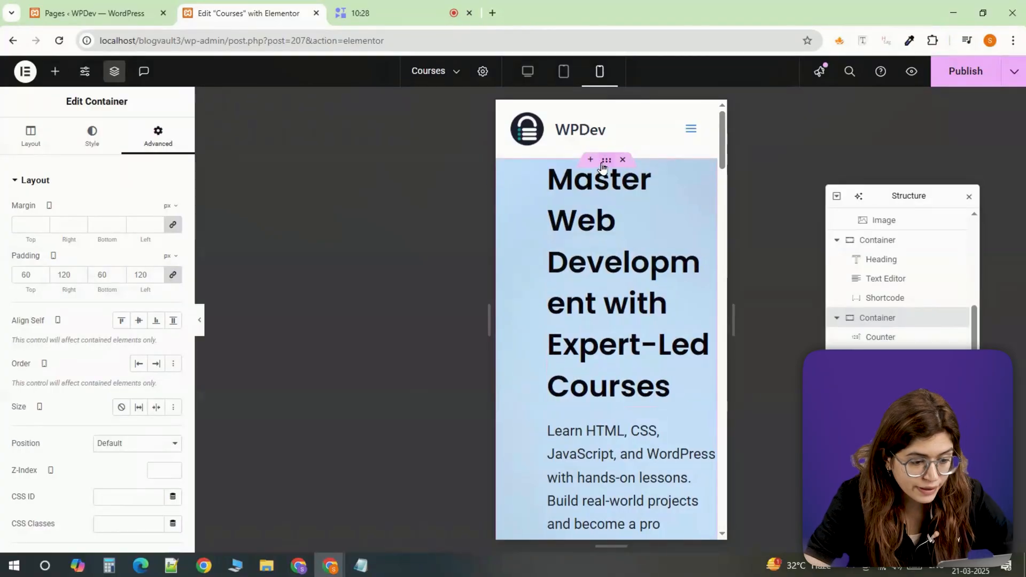
left_click(964, 71)
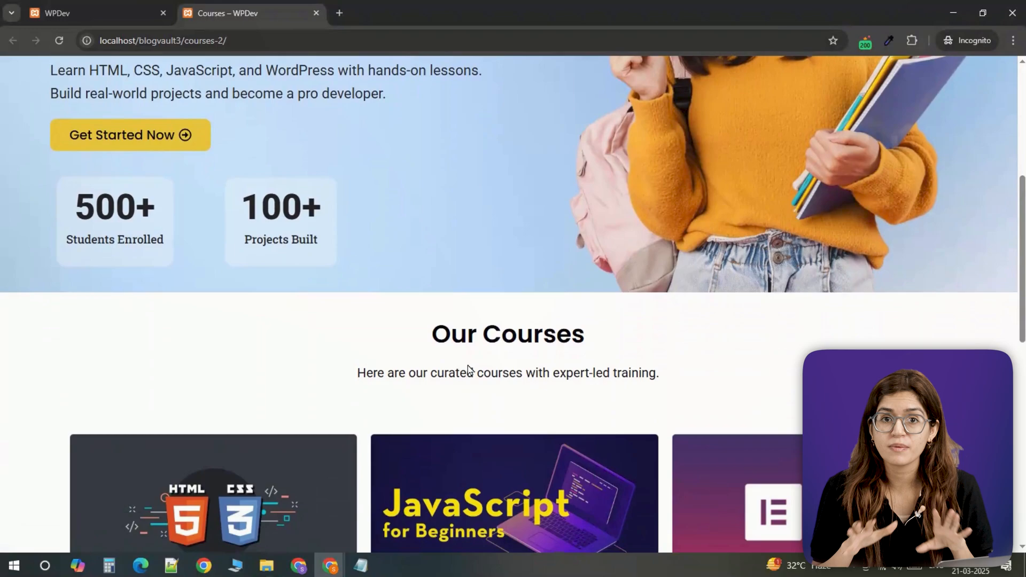
- Scroll through the live Courses page and open the JavaScript for Beginners course
scroll("down", 3)
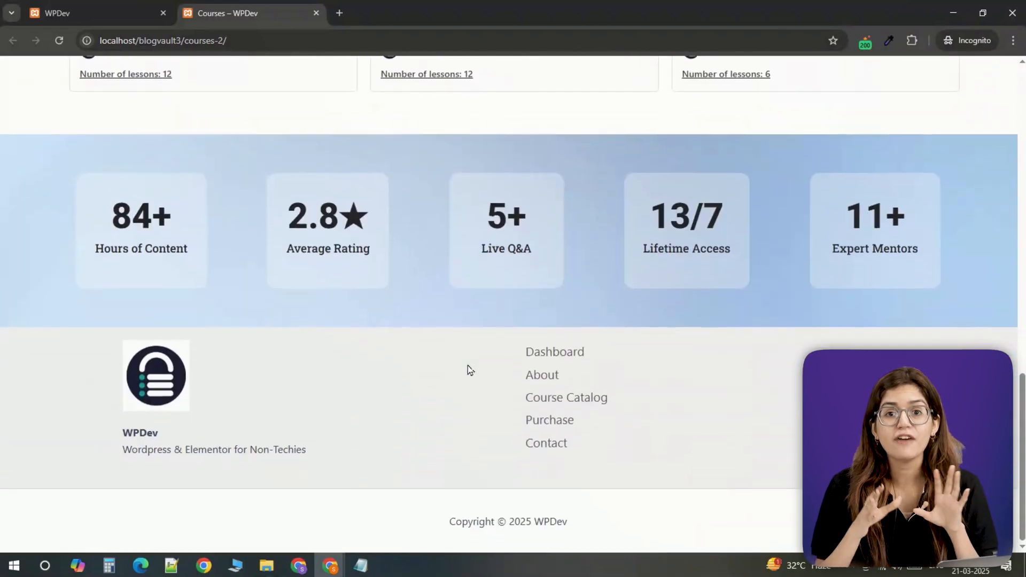
scroll("up", 3)
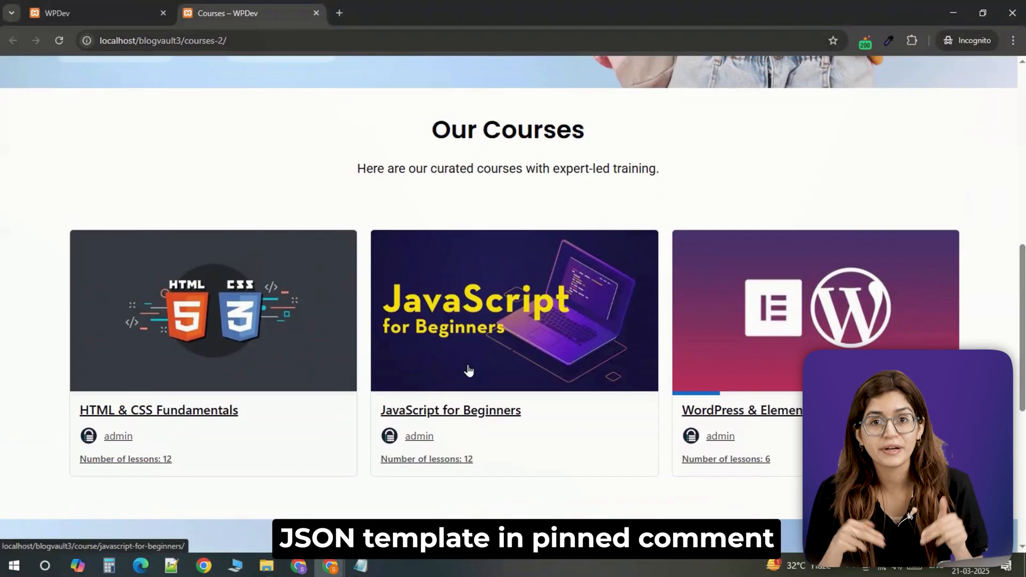
mouse_move(575, 371)
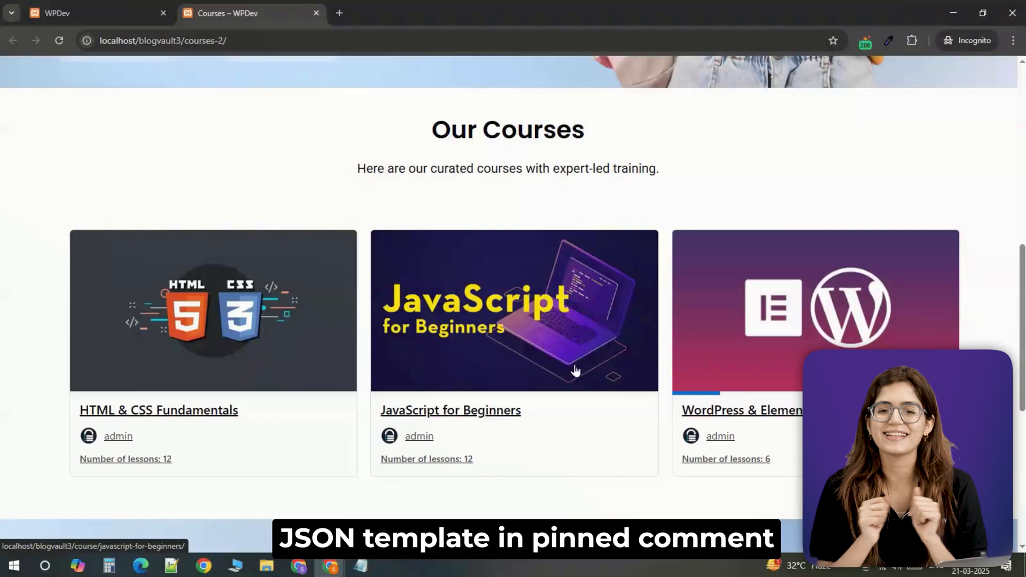
left_click(514, 311)
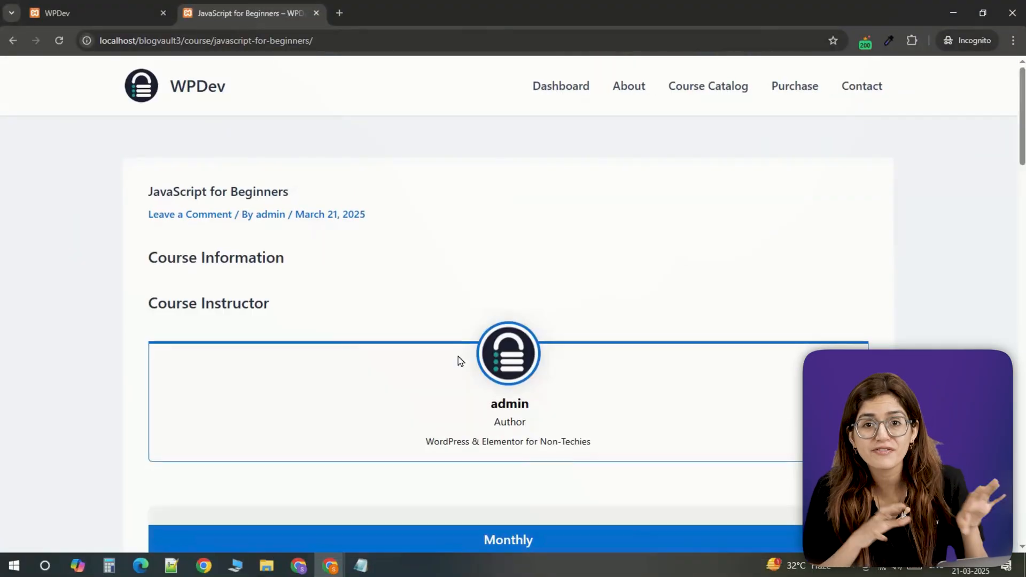
- Scroll to the Monthly access plan and lessons, then view WordPress & Elementor Mastery at 16.67% progress
scroll("down", 3)
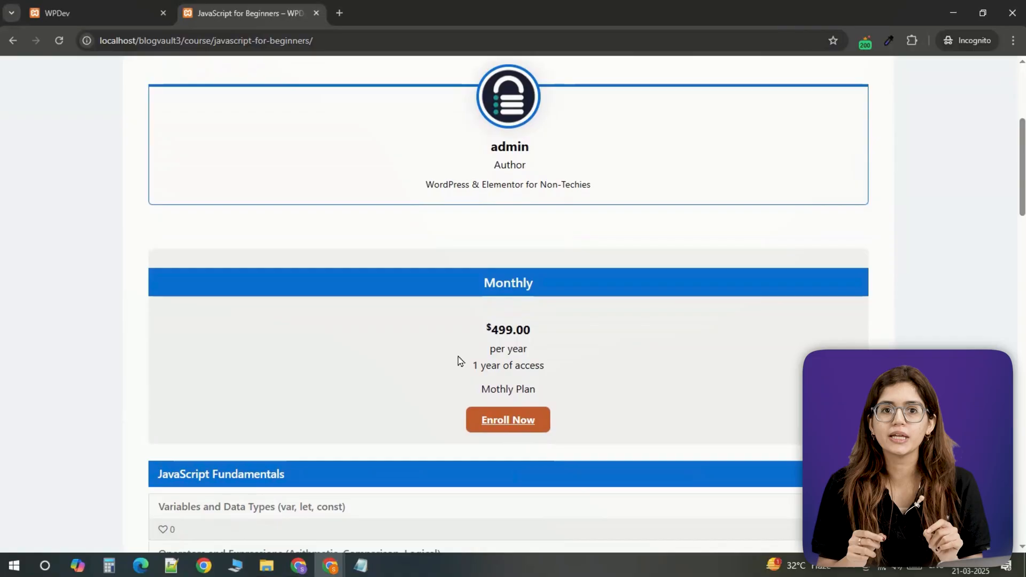
scroll("down", 3)
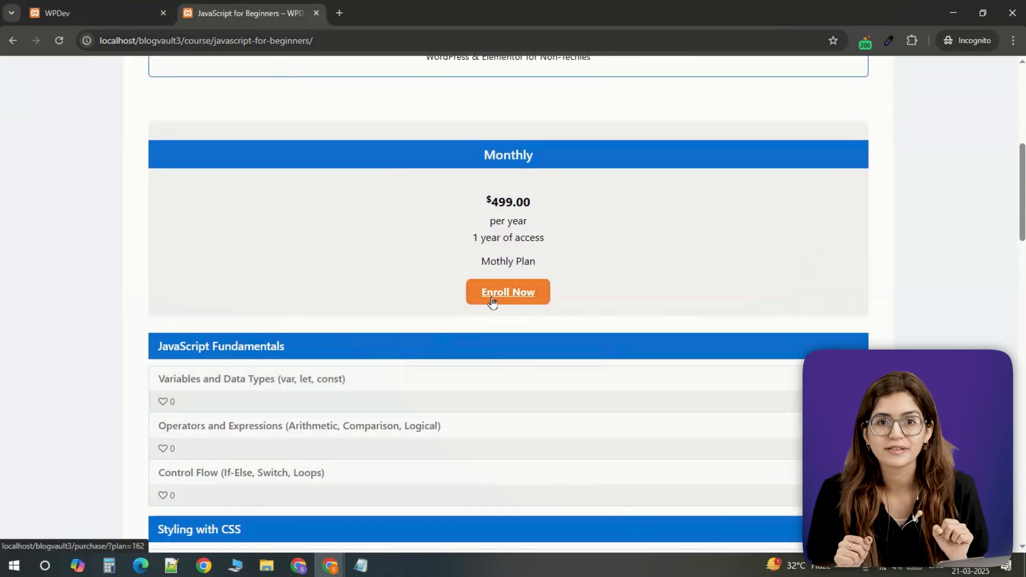
scroll("up", 3)
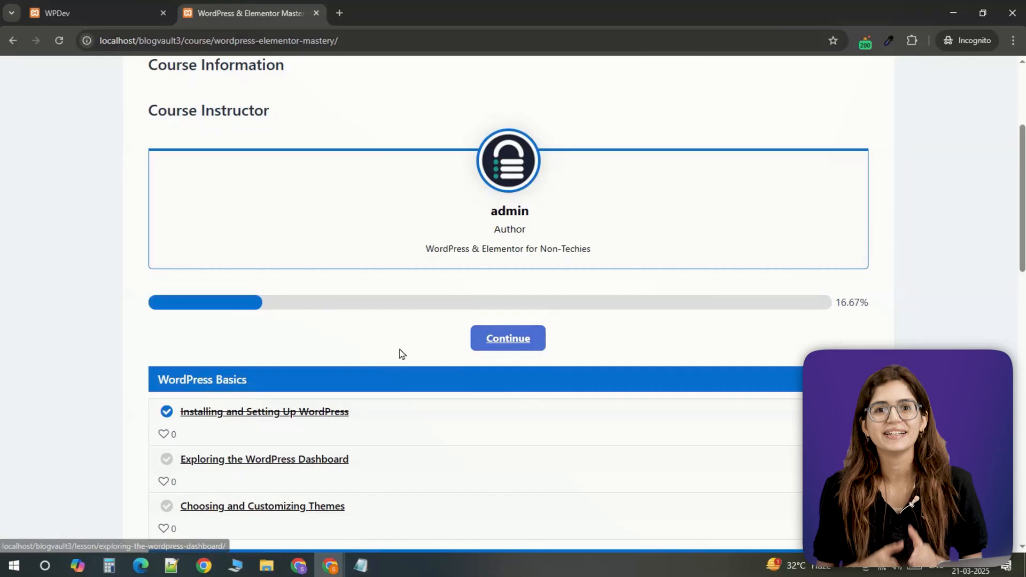
scroll("down", 3)
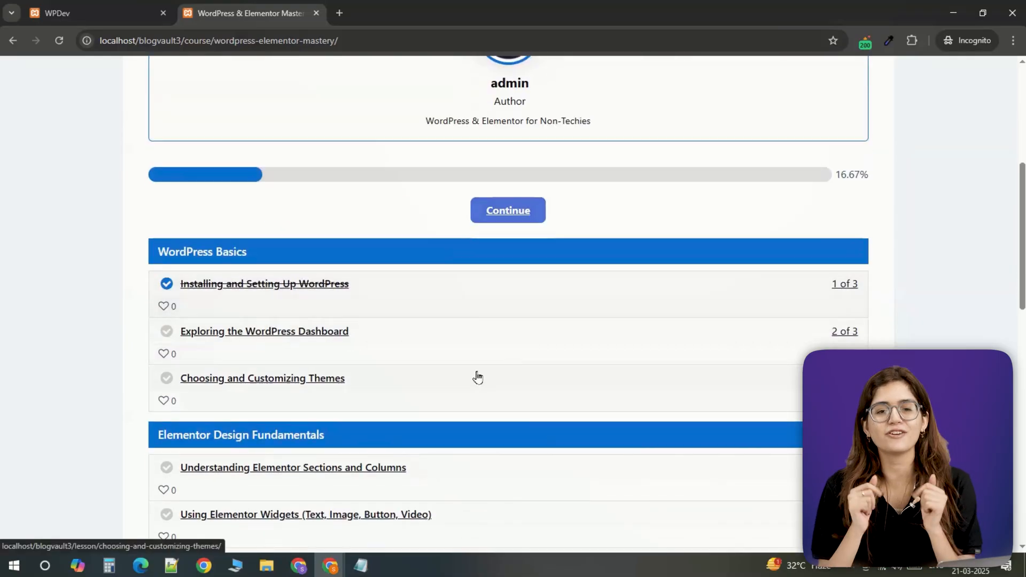